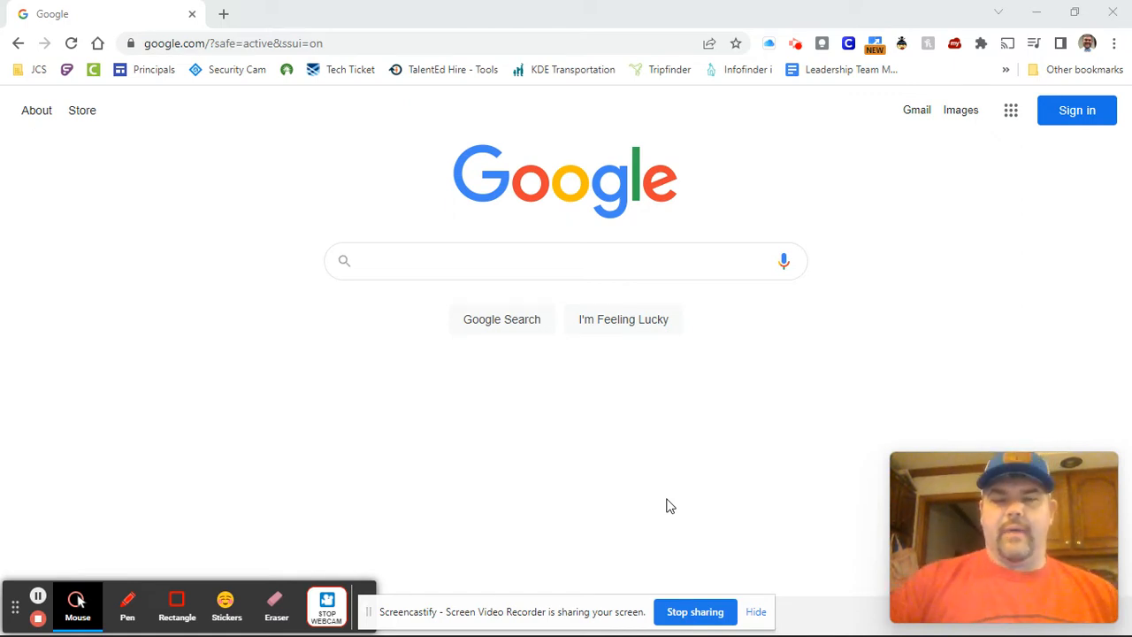
pyautogui.moveTo(357, 102)
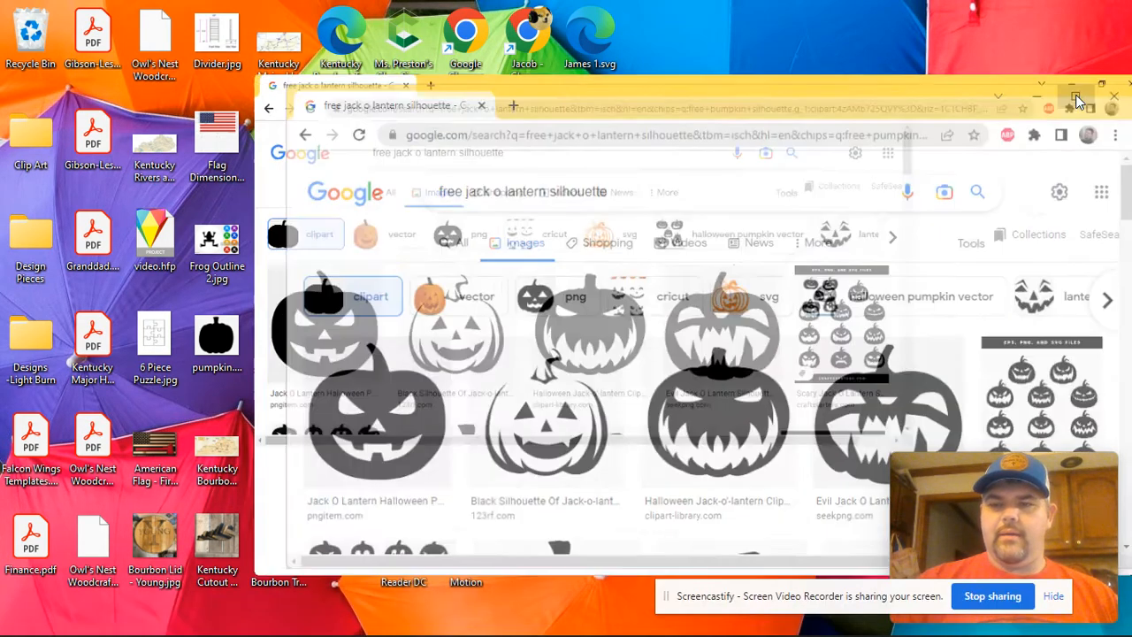
# Scroll the image results and preview the Clipart Library jagged-toothed jack-o'-lantern silhouette
pyautogui.click(1078, 97)
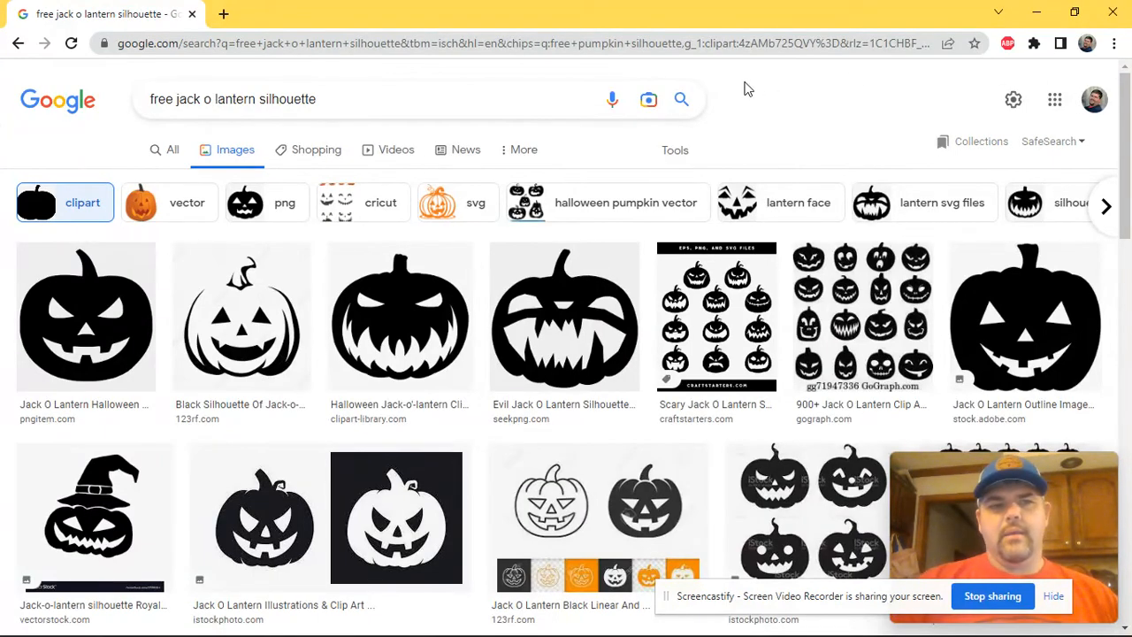
pyautogui.moveTo(564, 319)
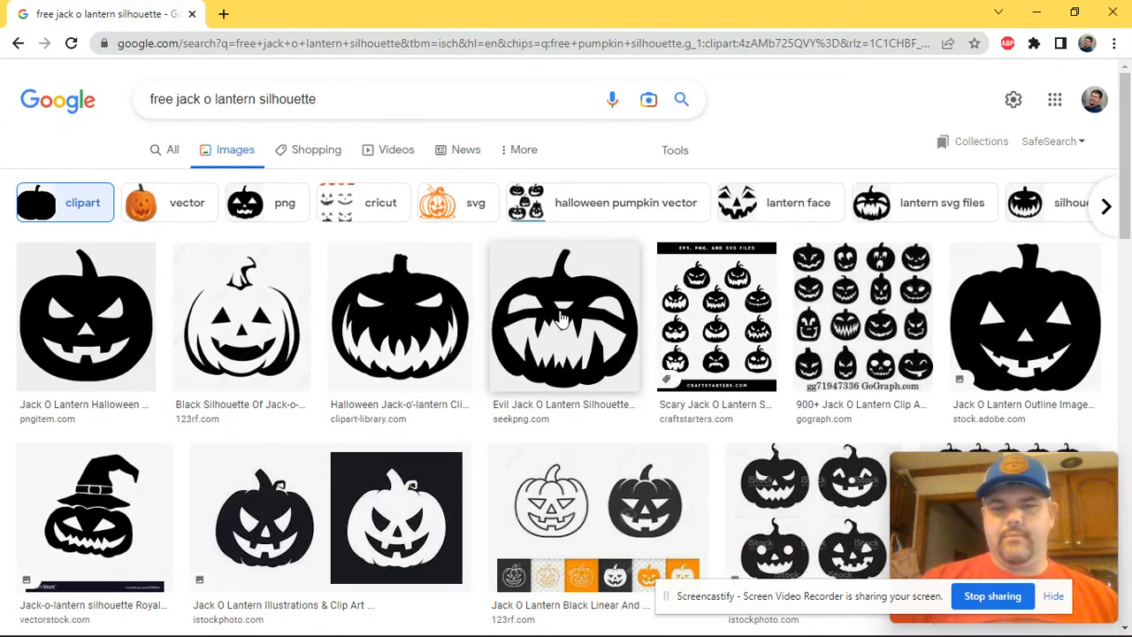
pyautogui.scroll(-3)
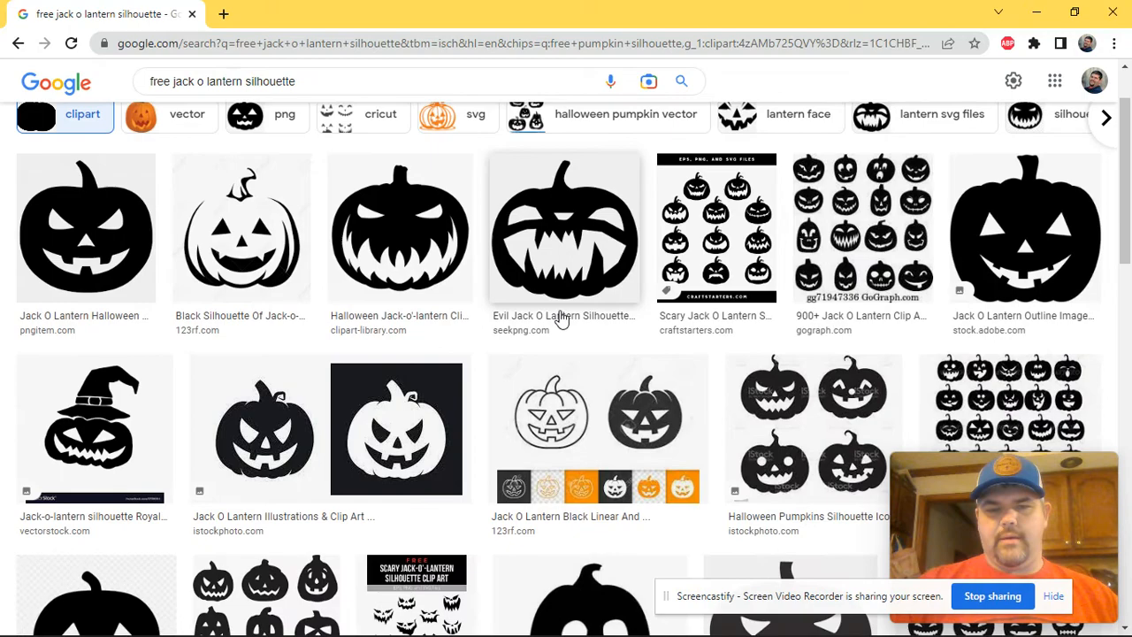
pyautogui.scroll(-3)
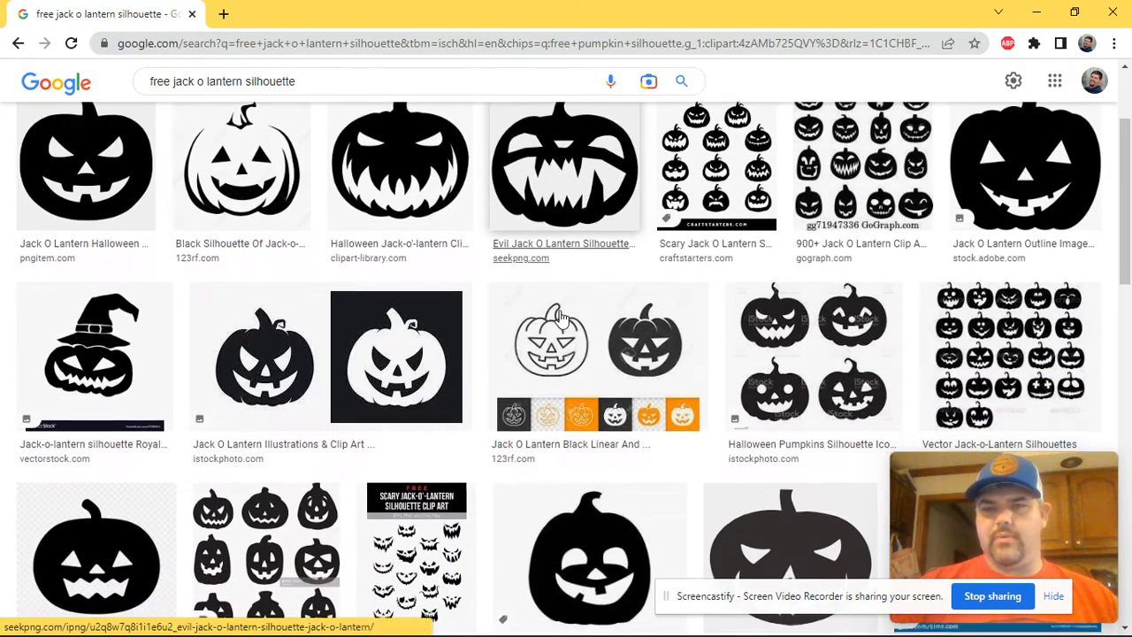
pyautogui.scroll(-3)
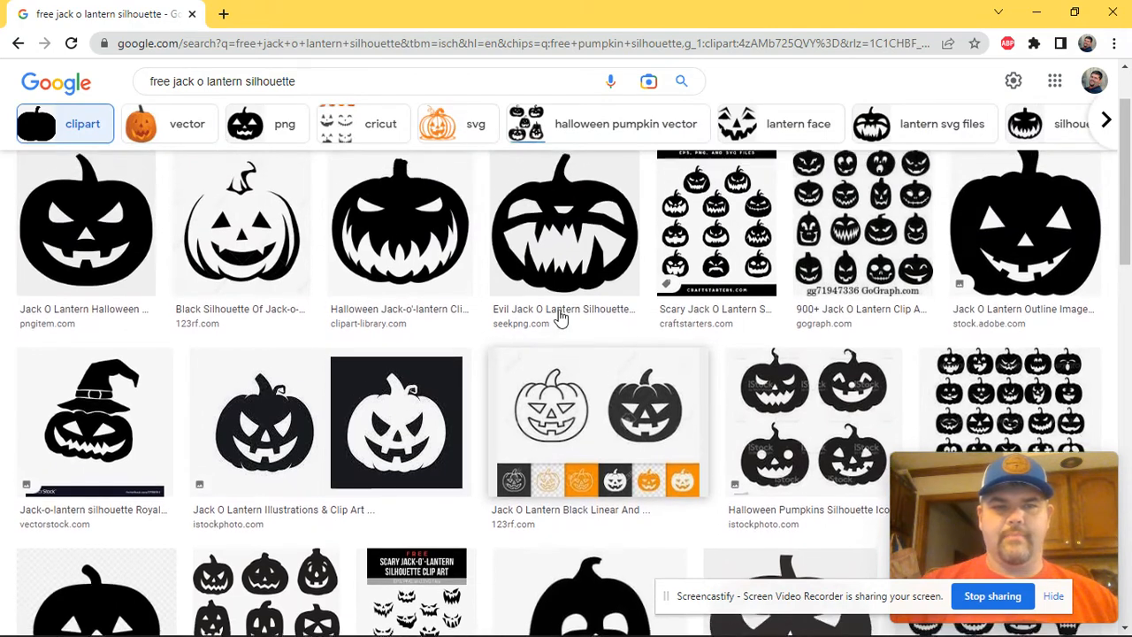
pyautogui.scroll(-3)
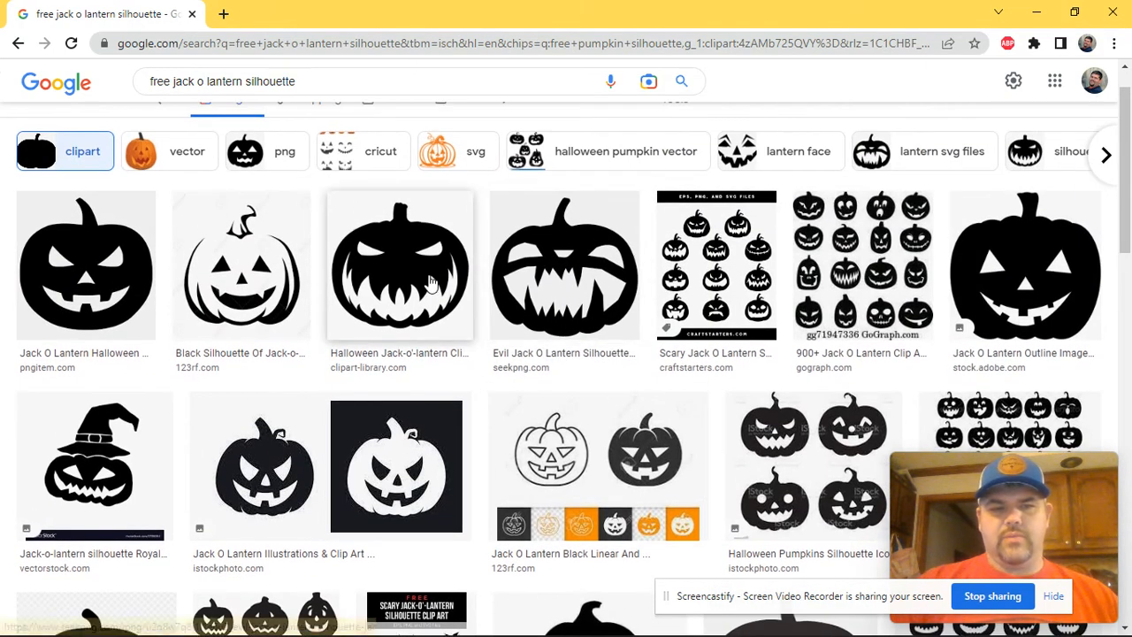
pyautogui.click(400, 265)
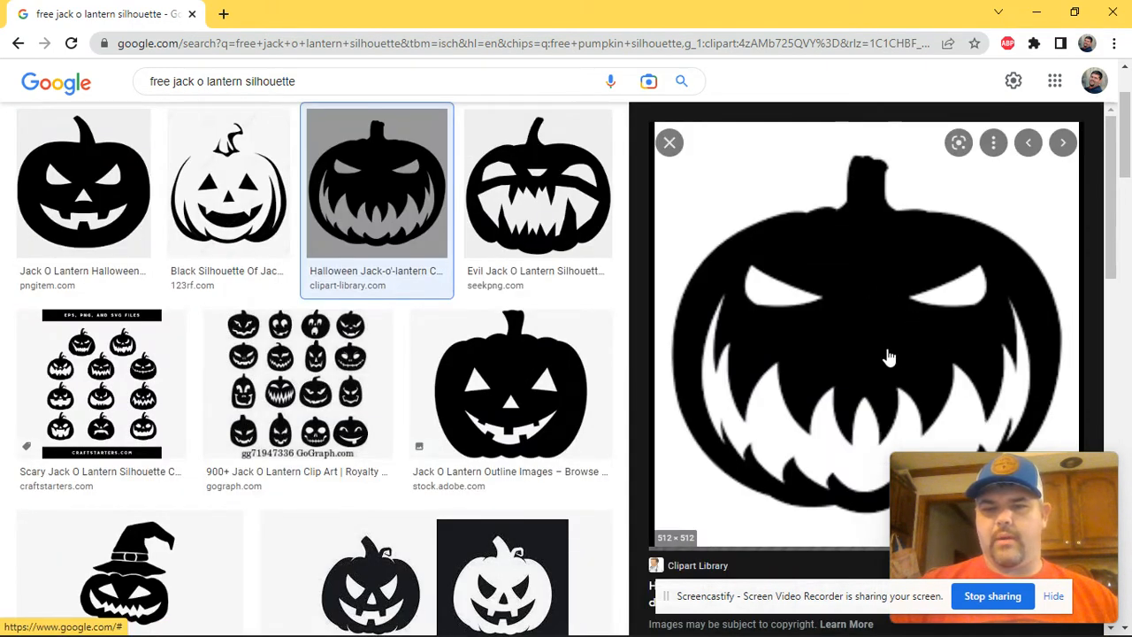
pyautogui.scroll(-3)
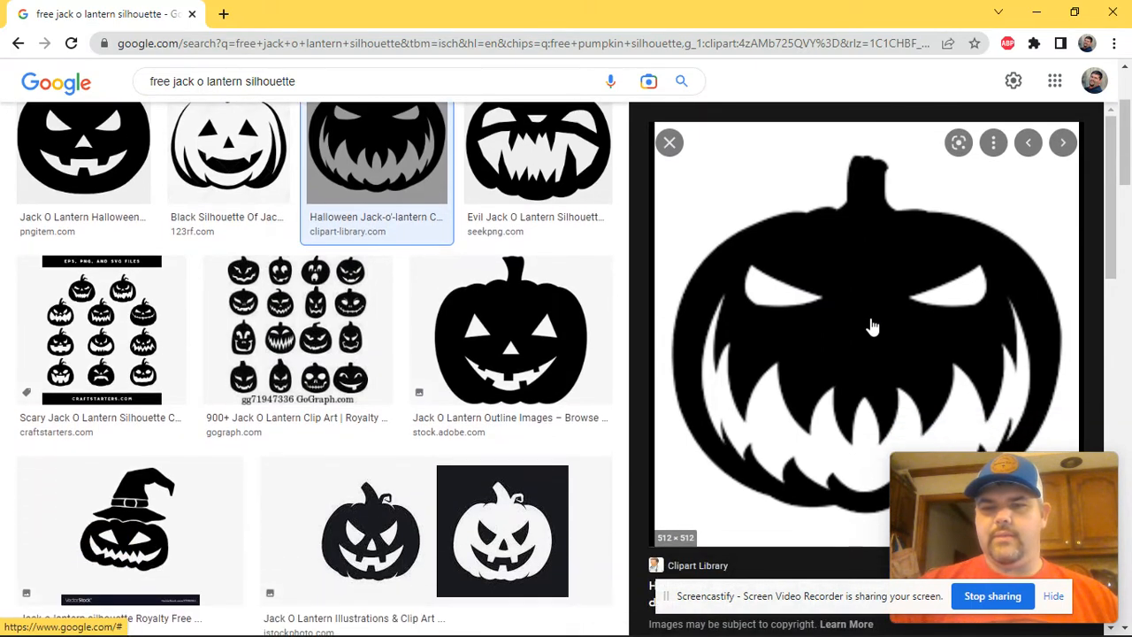
pyautogui.moveTo(868, 300)
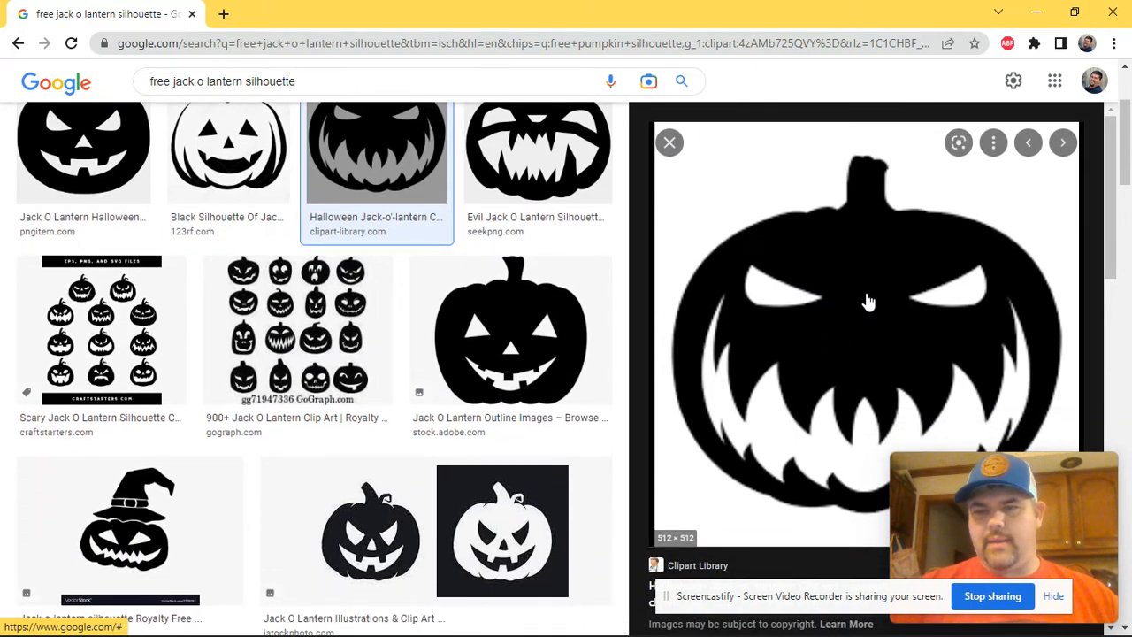
# Save the previewed pumpkin image to the Desktop under a 'Scary' jack-o-lantern file name
pyautogui.rightClick(869, 300)
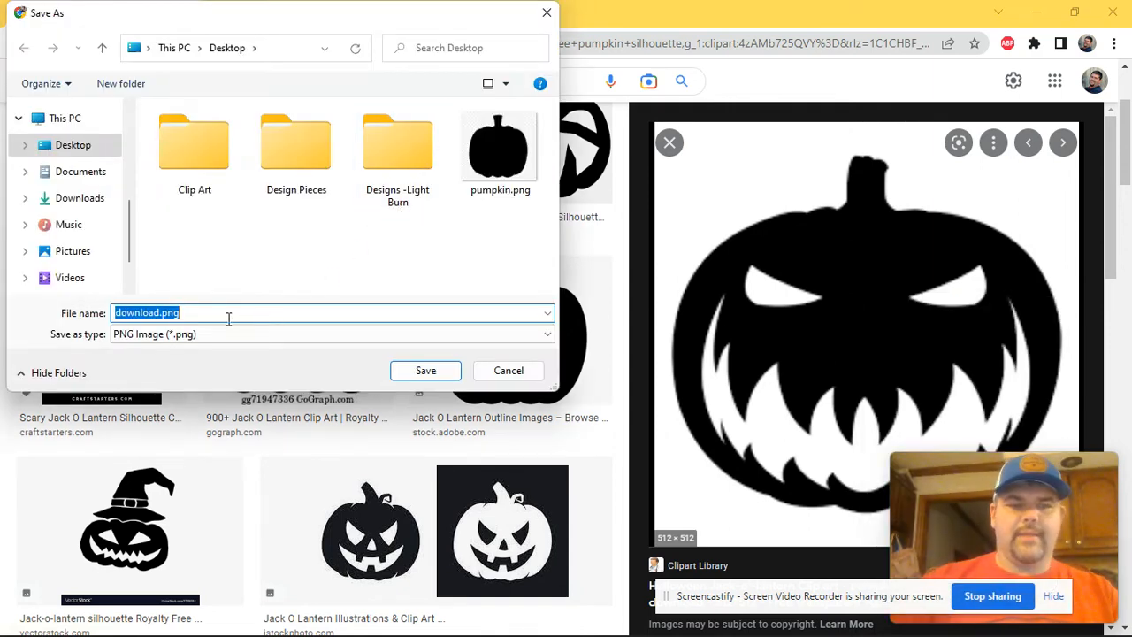
pyautogui.write('J')
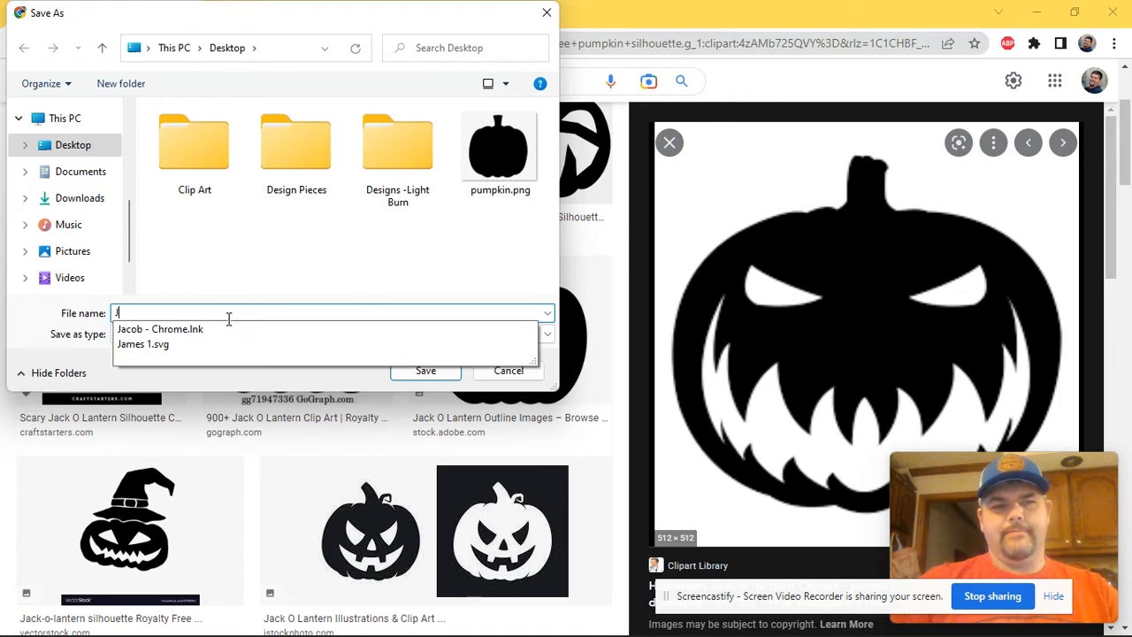
pyautogui.write('Scary')
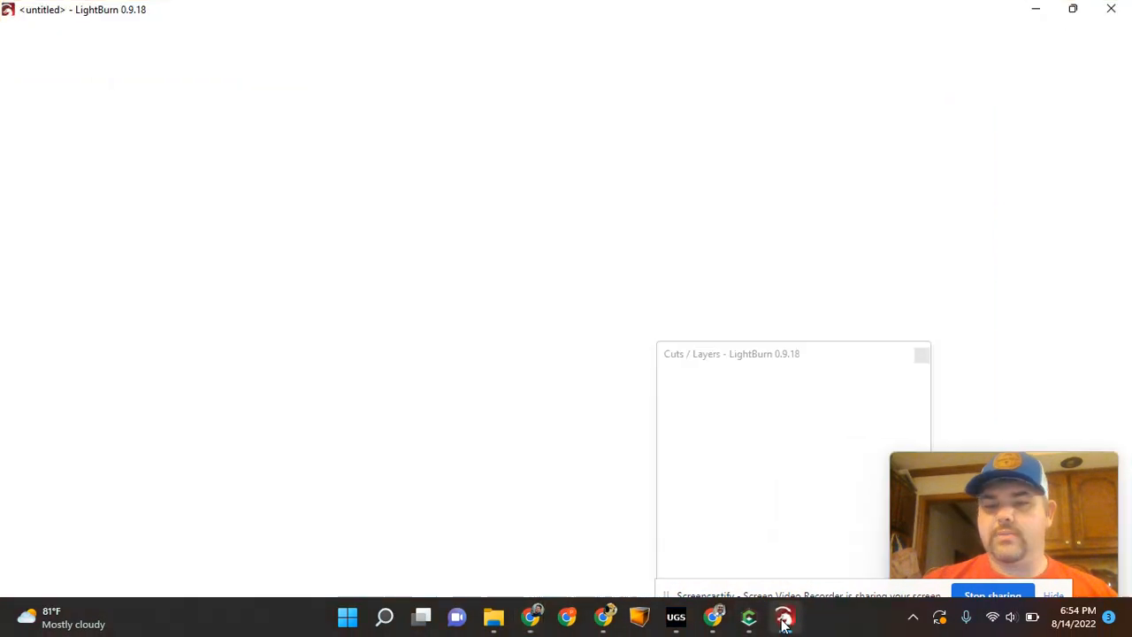
# Import the saved pumpkin picture and scale it up to about 9.2 inches square
pyautogui.click(784, 616)
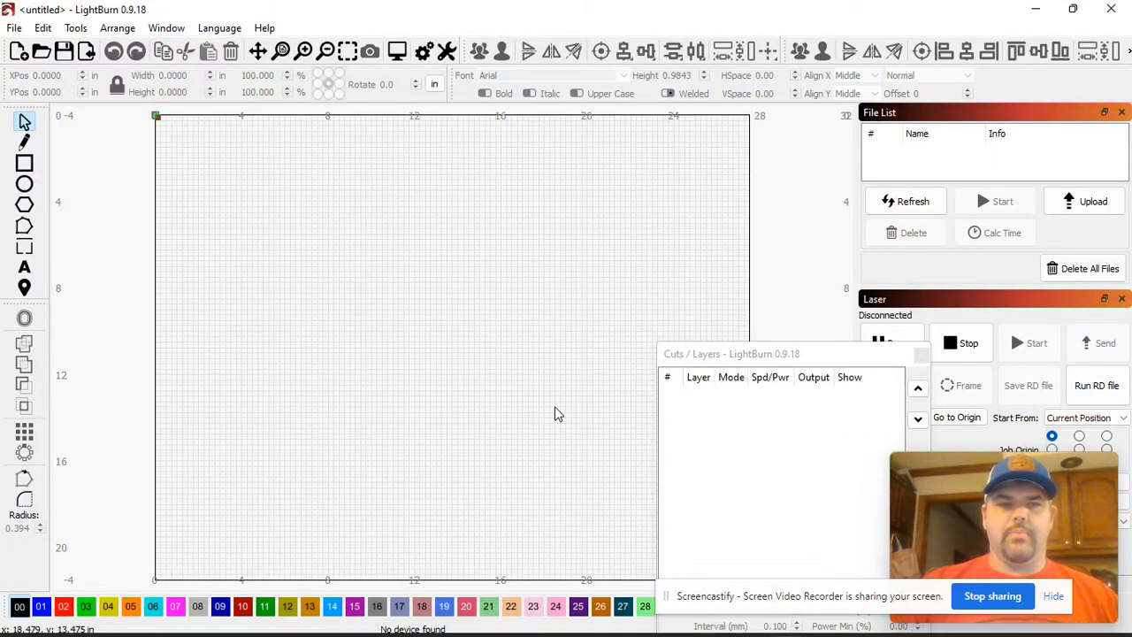
pyautogui.moveTo(446, 252)
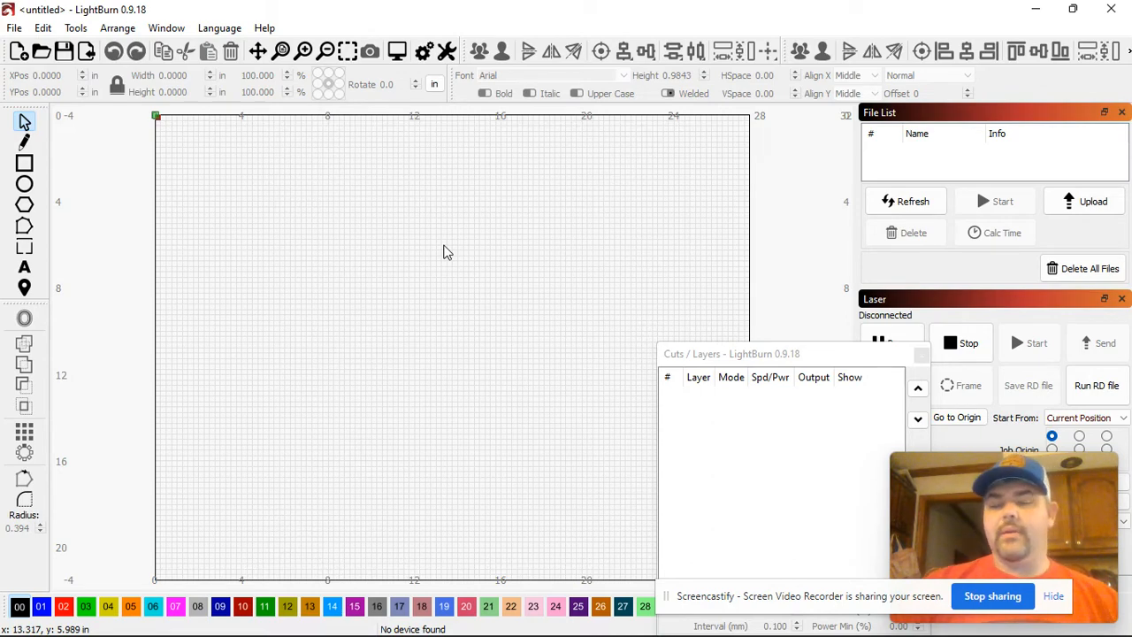
pyautogui.moveTo(377, 263)
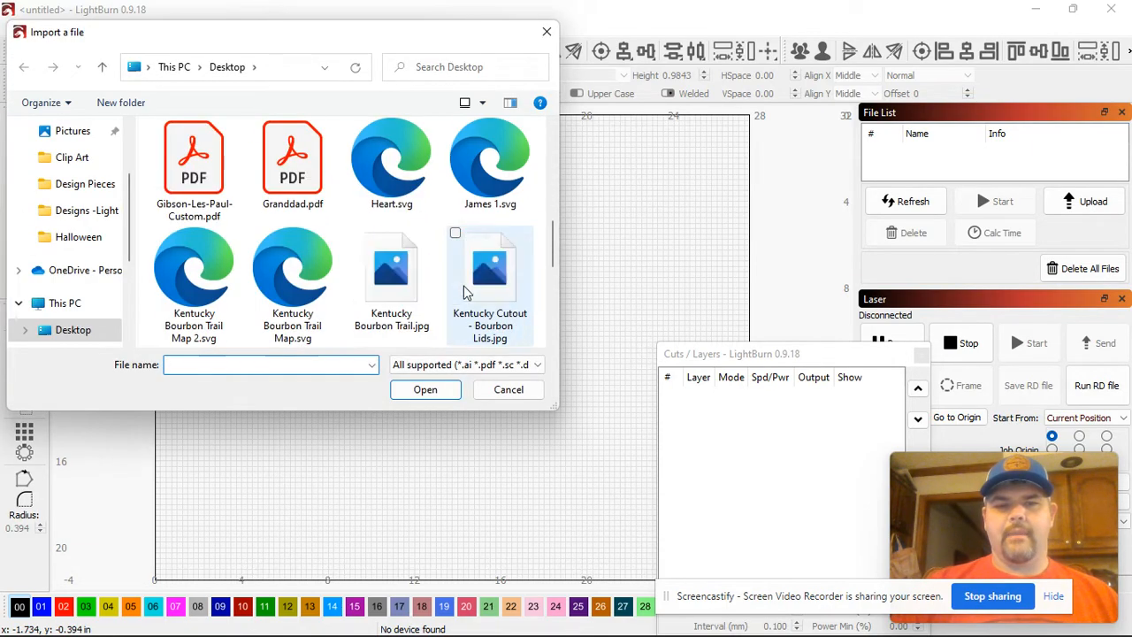
pyautogui.scroll(-3)
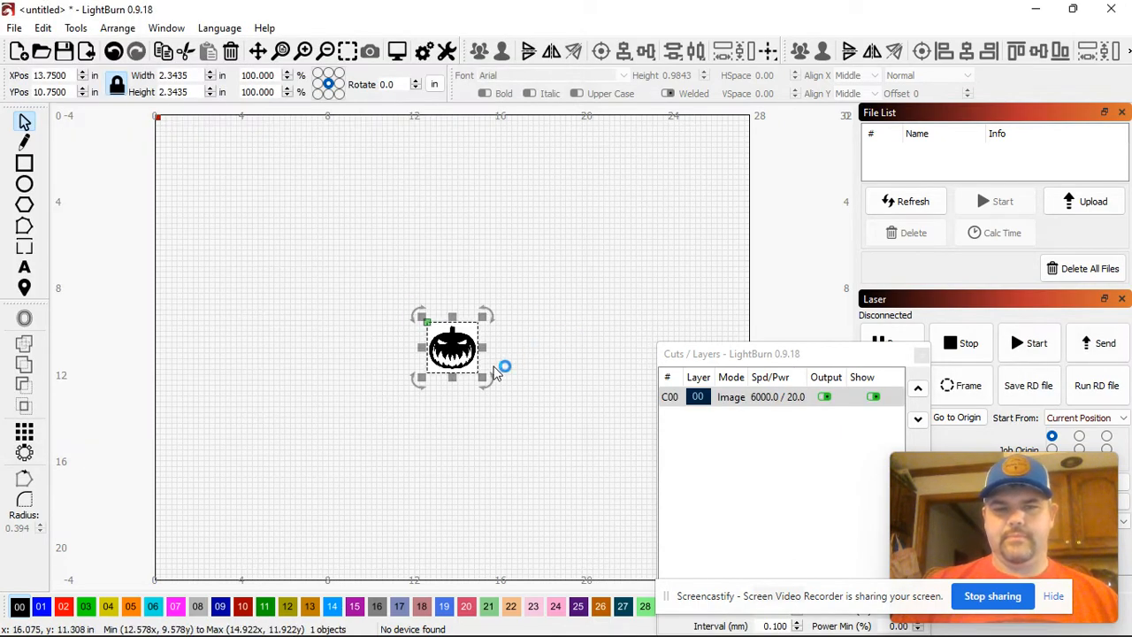
pyautogui.moveTo(484, 380); pyautogui.dragTo(533, 416)
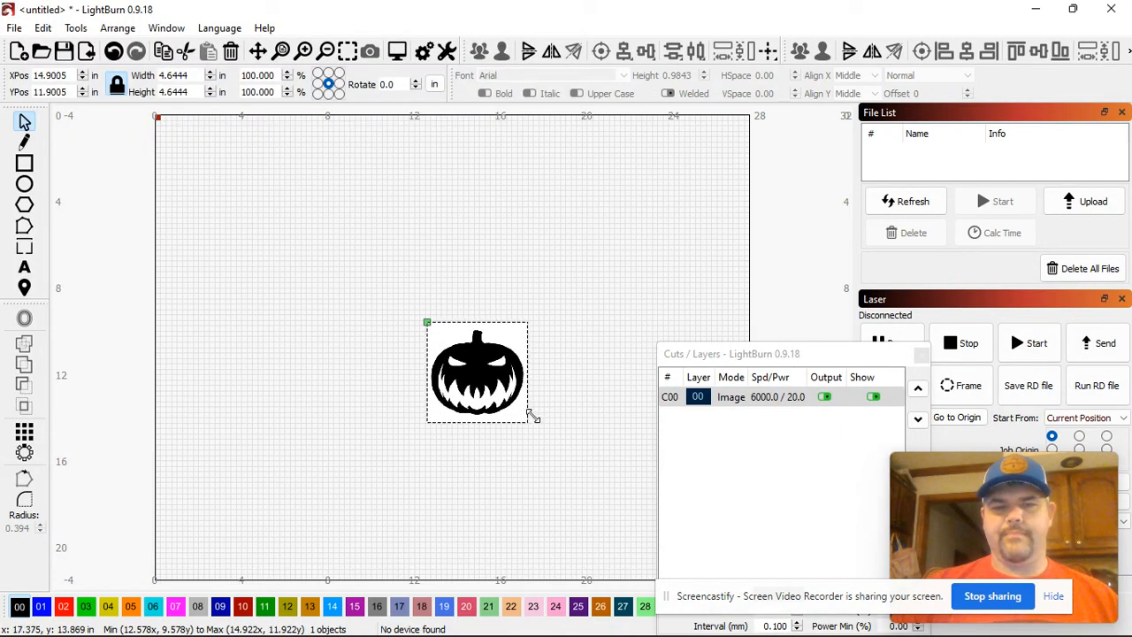
pyautogui.moveTo(427, 321); pyautogui.dragTo(414, 311)
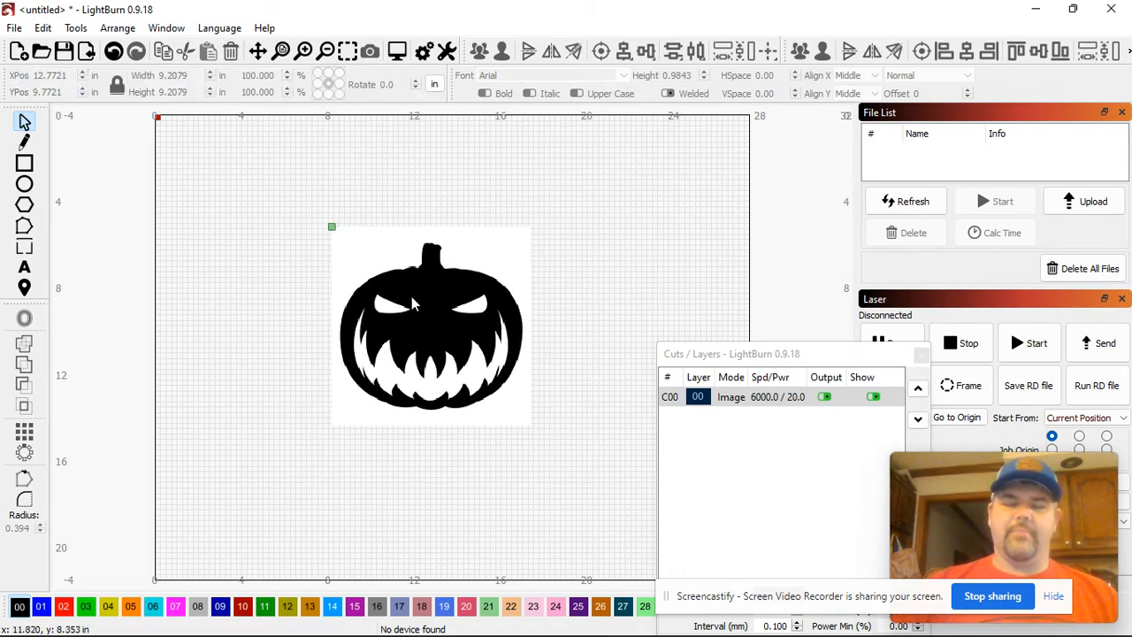
# Trace the pumpkin image into a vector outline about 8.4 by 7.7 inches
pyautogui.rightClick(412, 303)
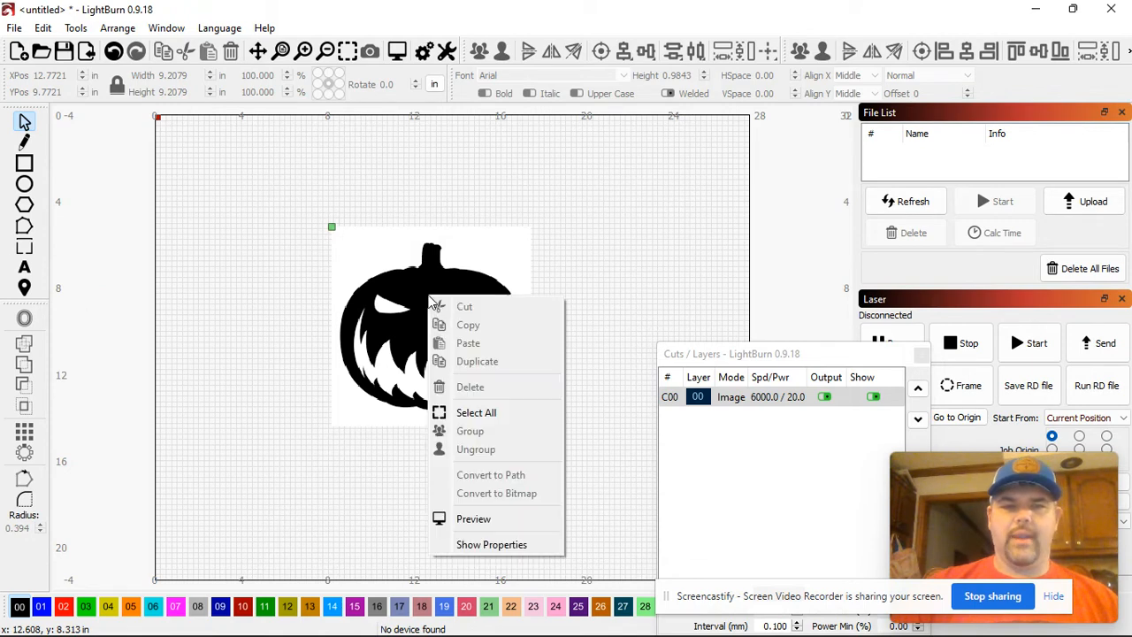
pyautogui.moveTo(484, 506)
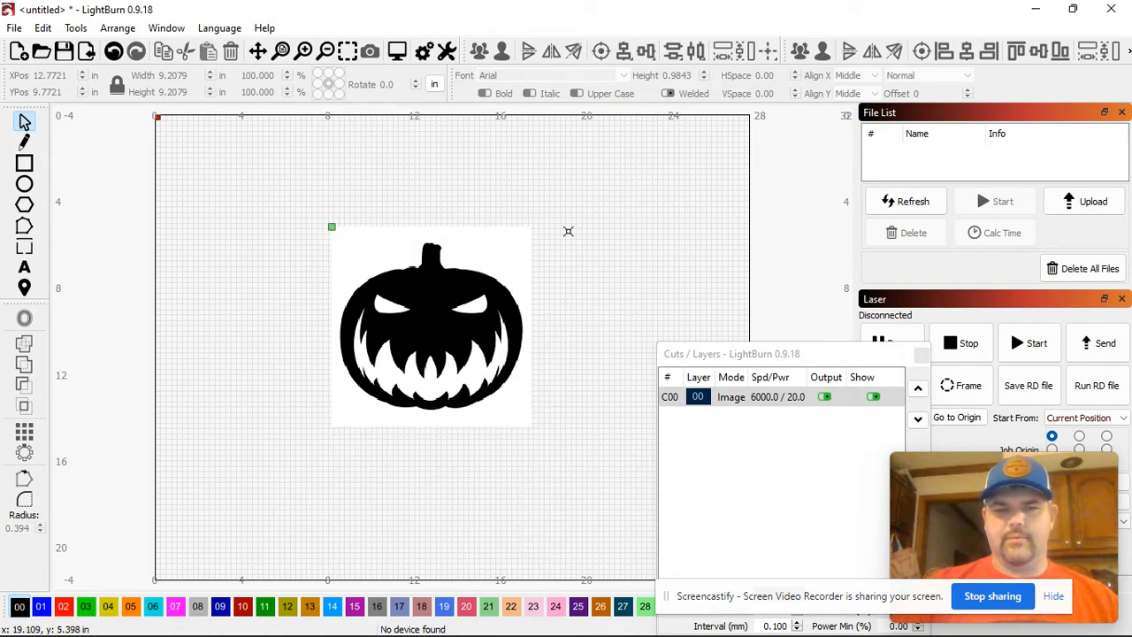
pyautogui.rightClick(430, 327)
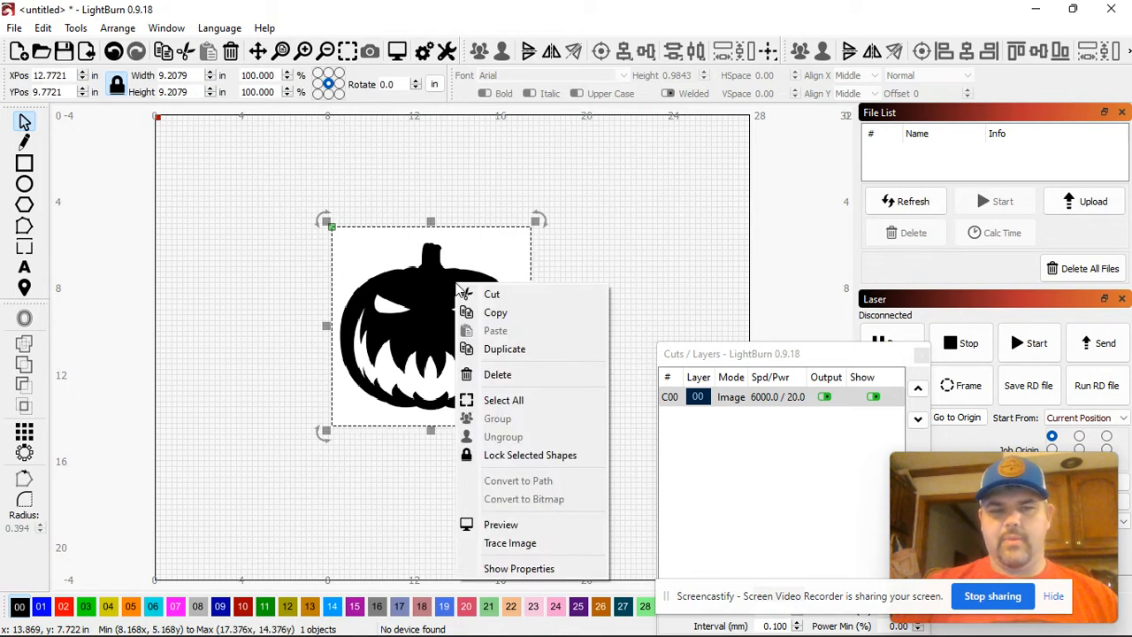
pyautogui.moveTo(510, 542)
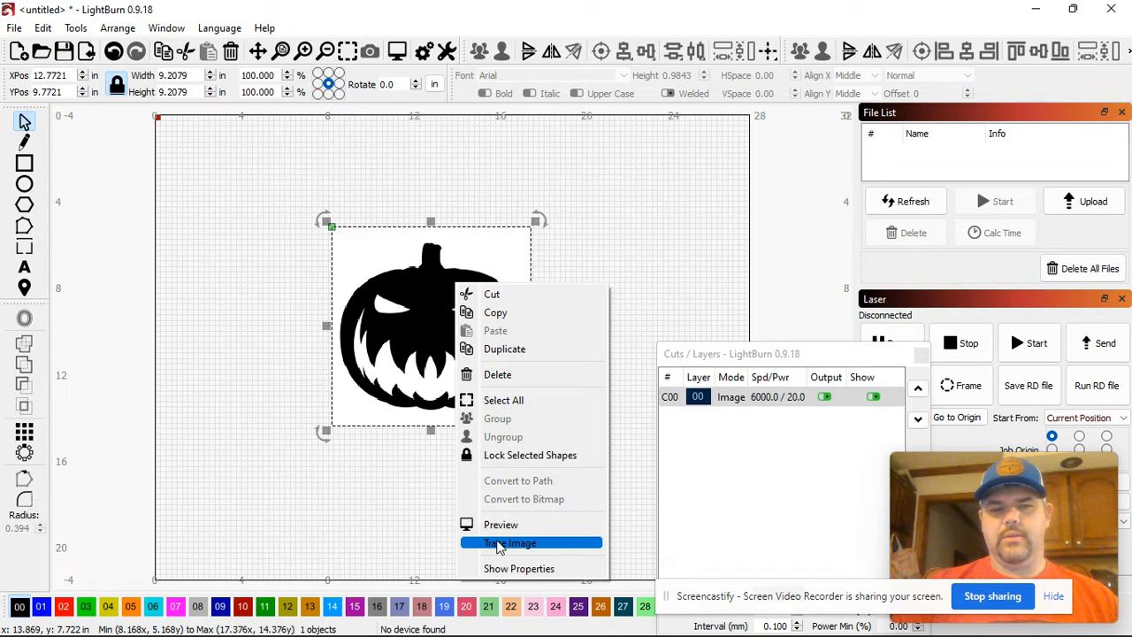
pyautogui.click(510, 542)
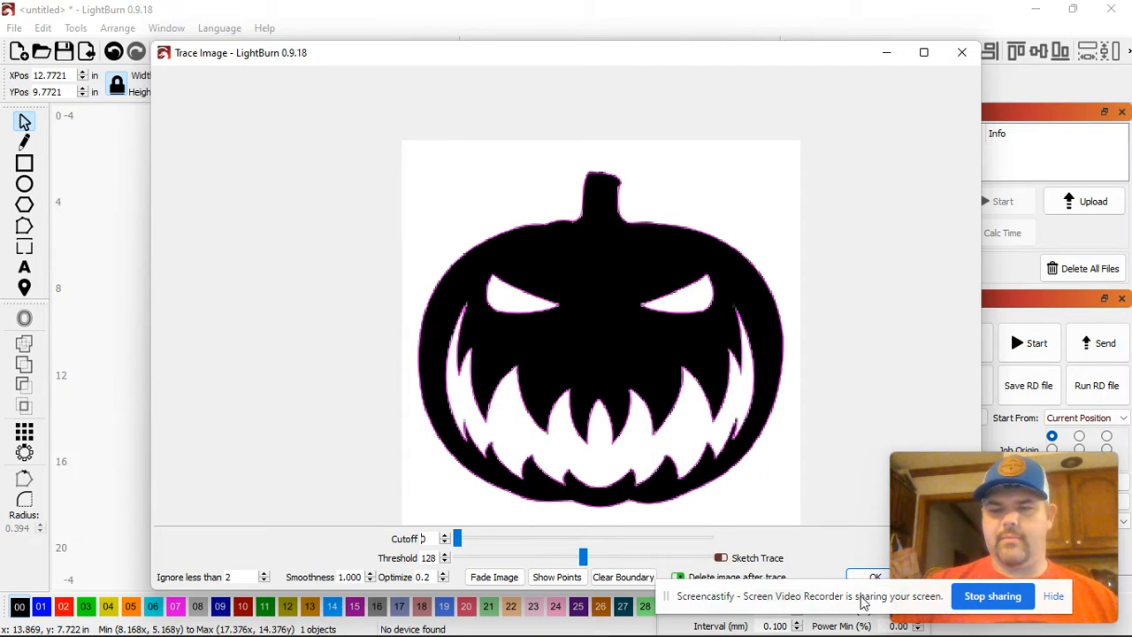
pyautogui.click(871, 576)
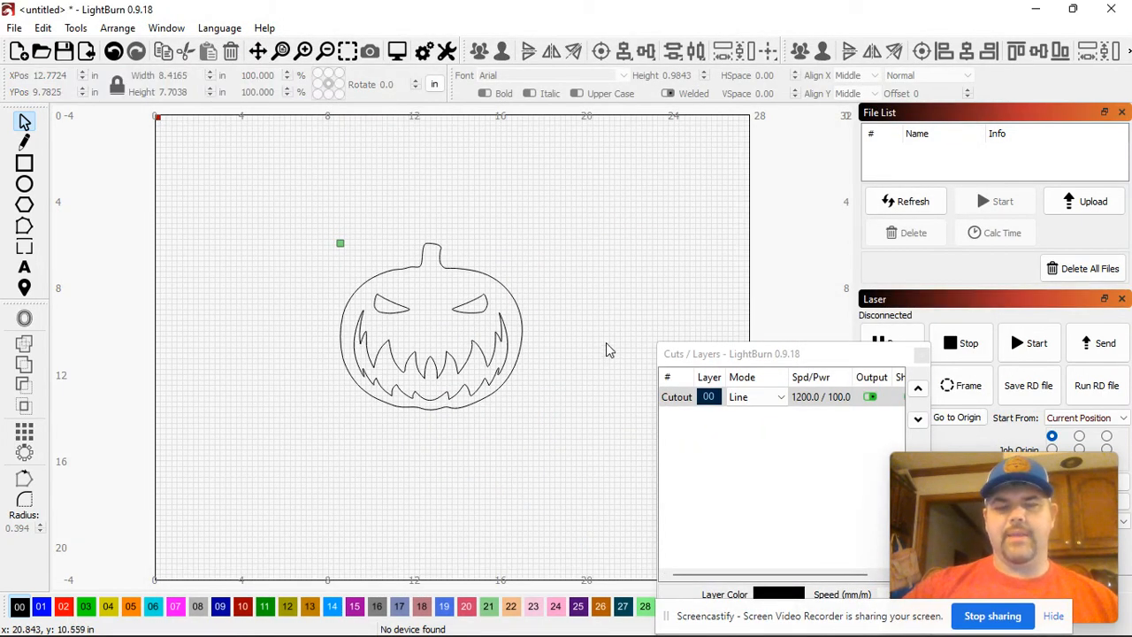
pyautogui.moveTo(562, 299)
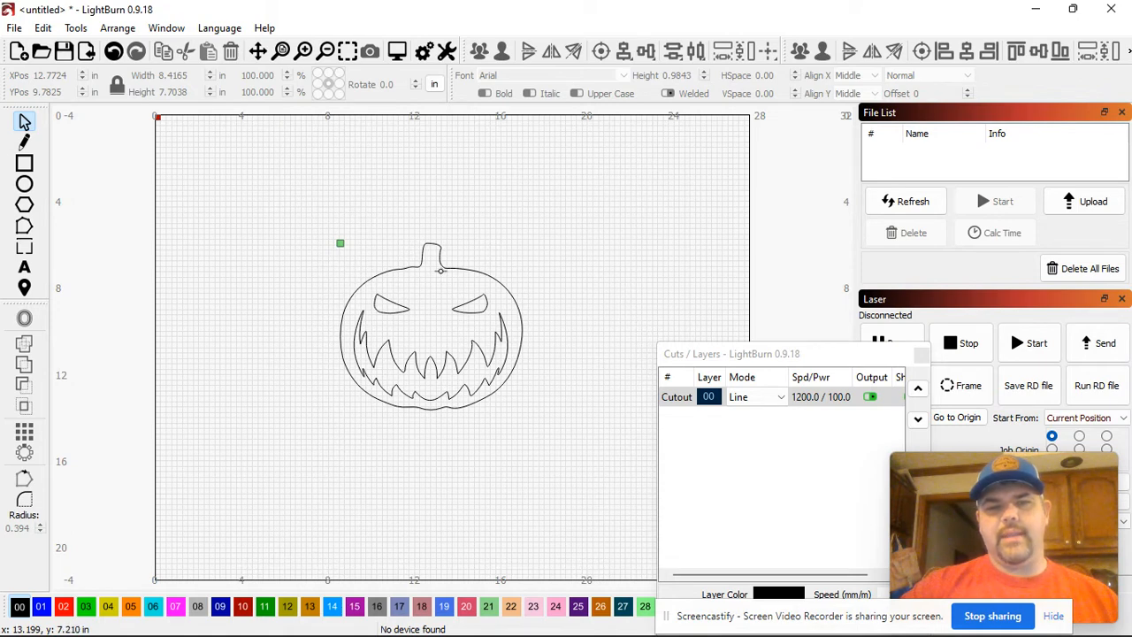
pyautogui.click(430, 327)
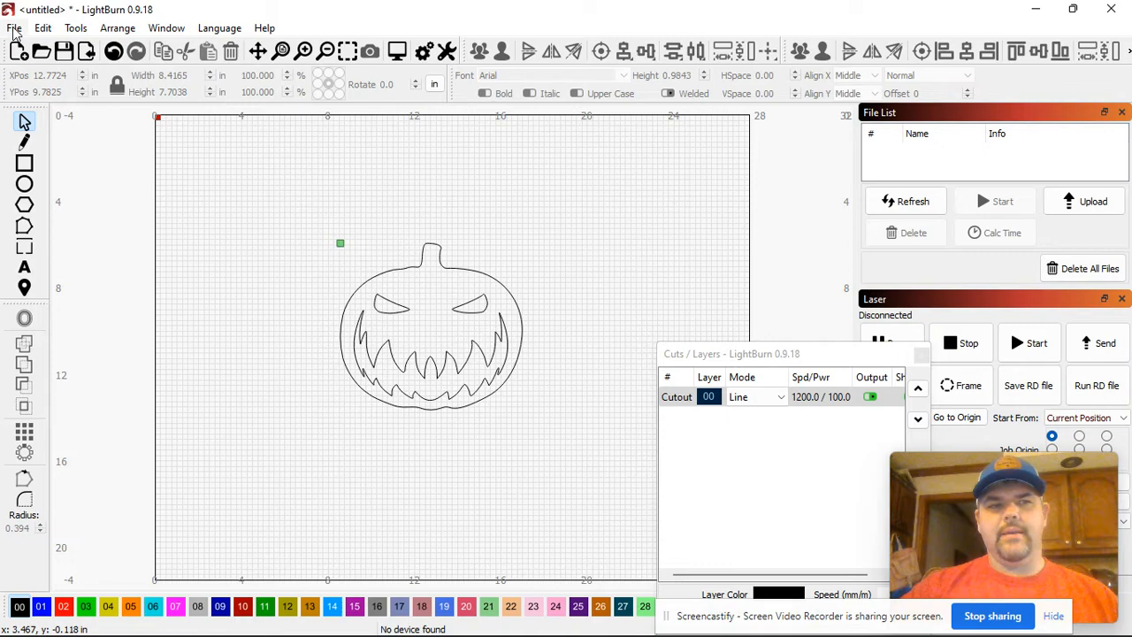
# Export the traced outline as SVG 'Scary Jack o lantern.png', replacing the existing Desktop file
pyautogui.click(15, 28)
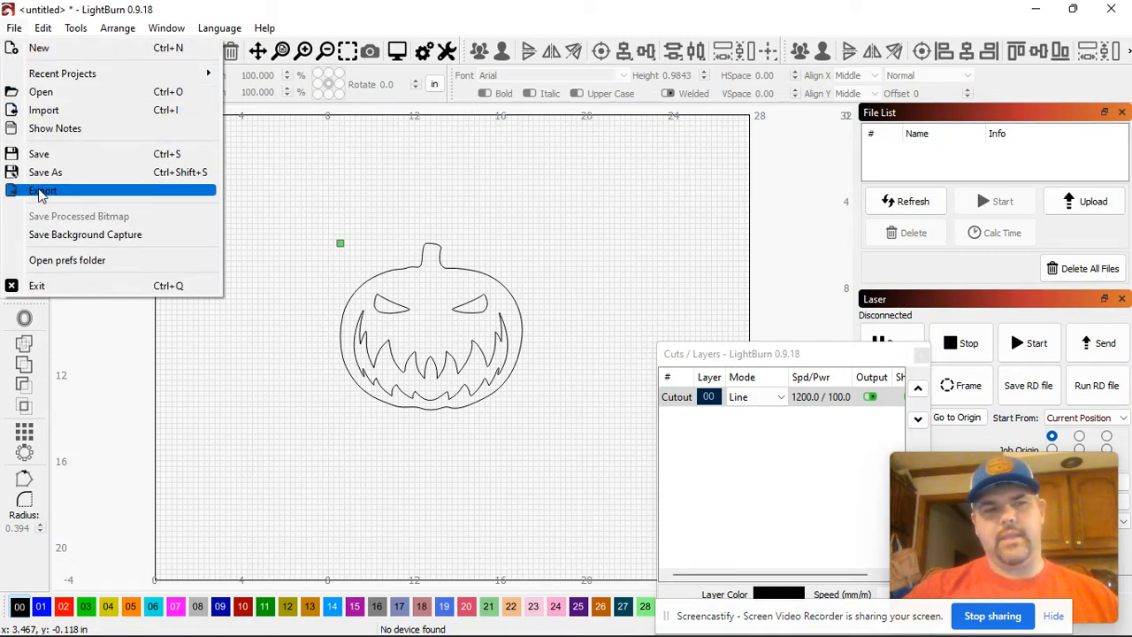
pyautogui.click(43, 191)
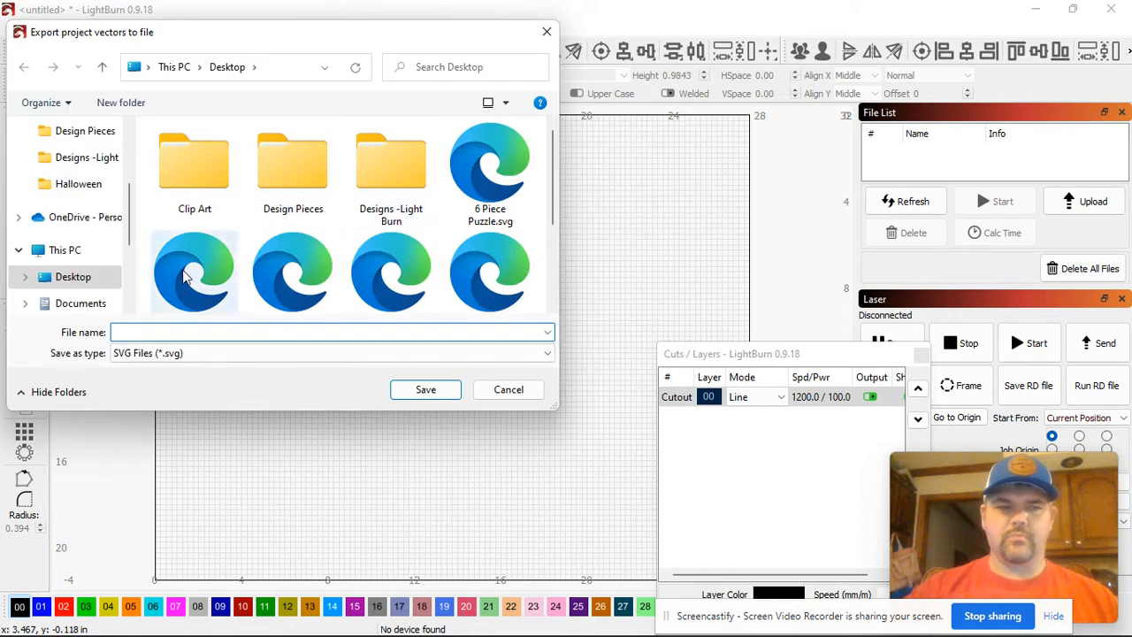
pyautogui.write('Scar')
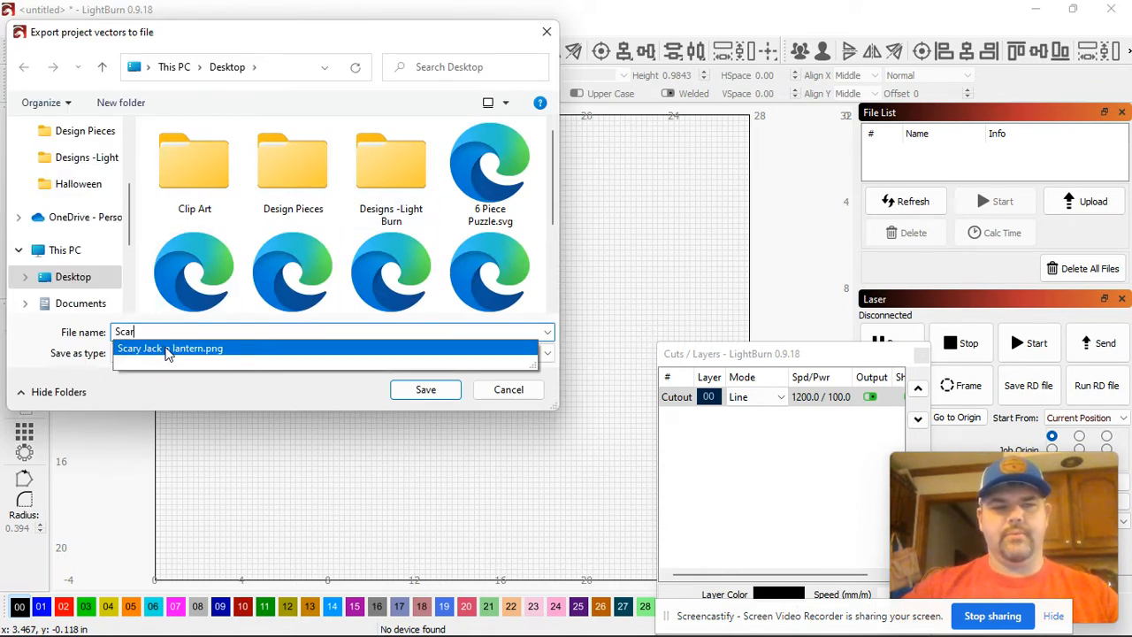
pyautogui.click(426, 389)
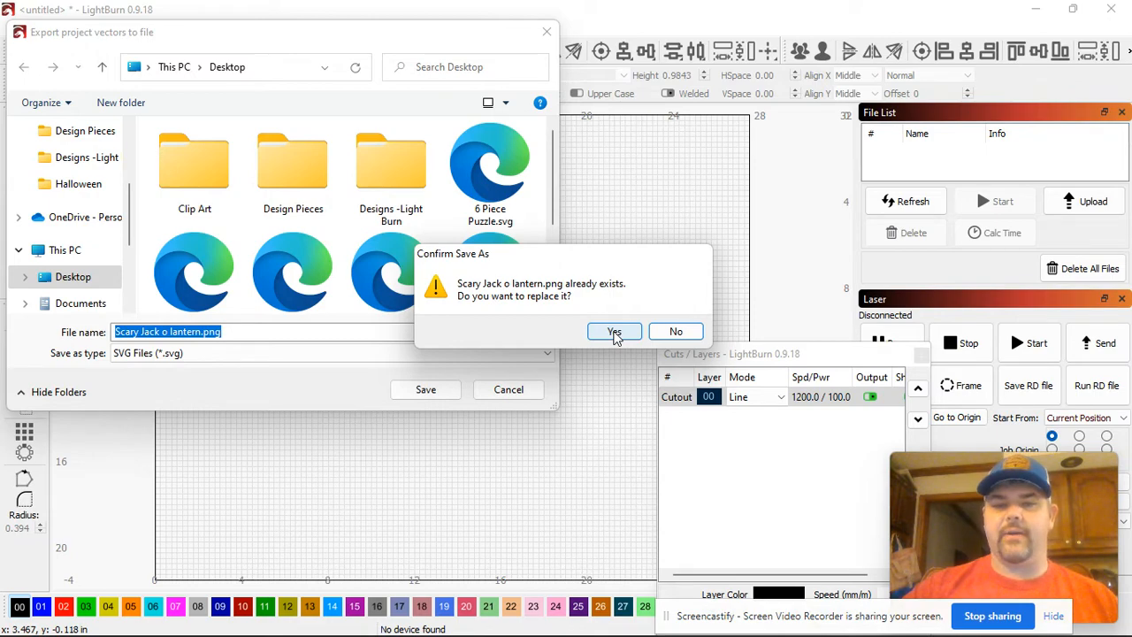
pyautogui.click(614, 331)
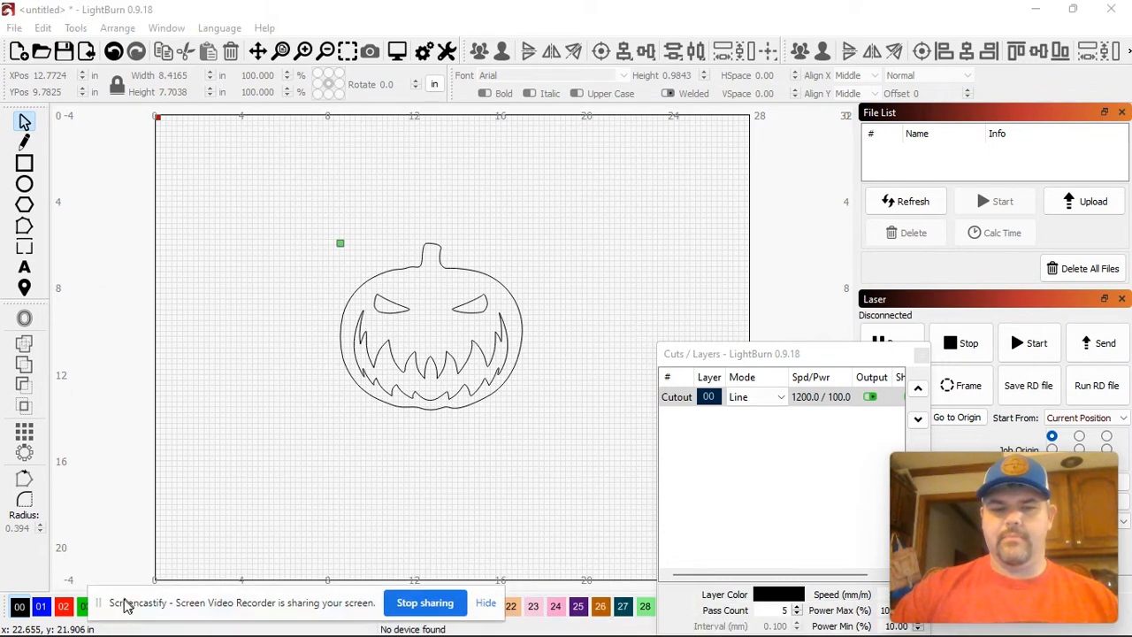
pyautogui.moveTo(748, 617)
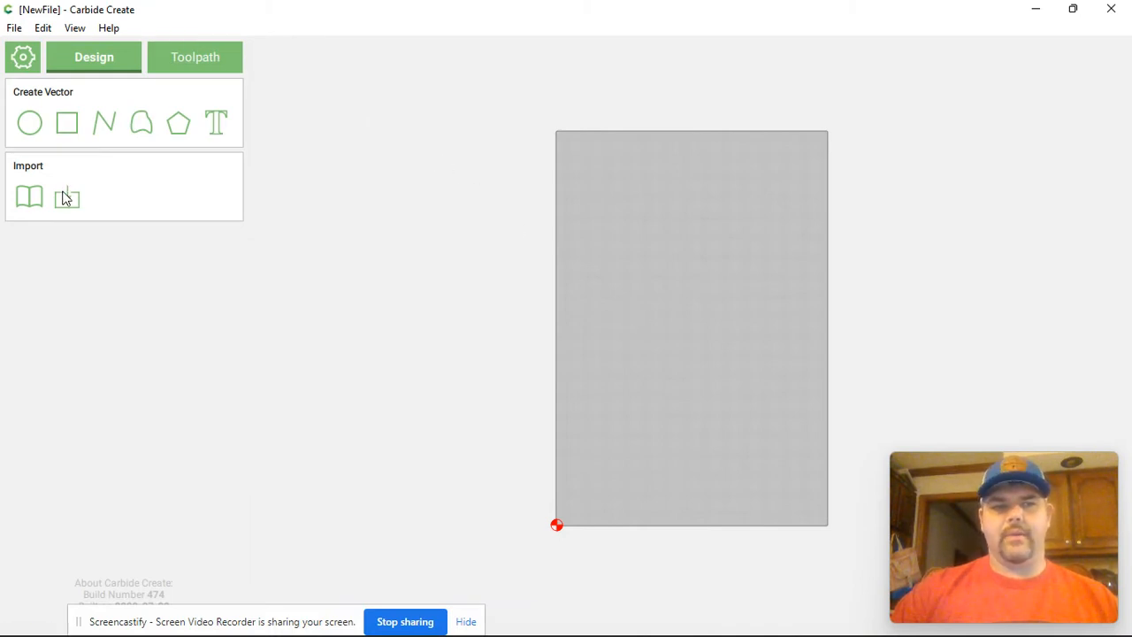
# Try importing Scary Jack o lantern.png into Carbide Create through Import Vector
pyautogui.click(67, 196)
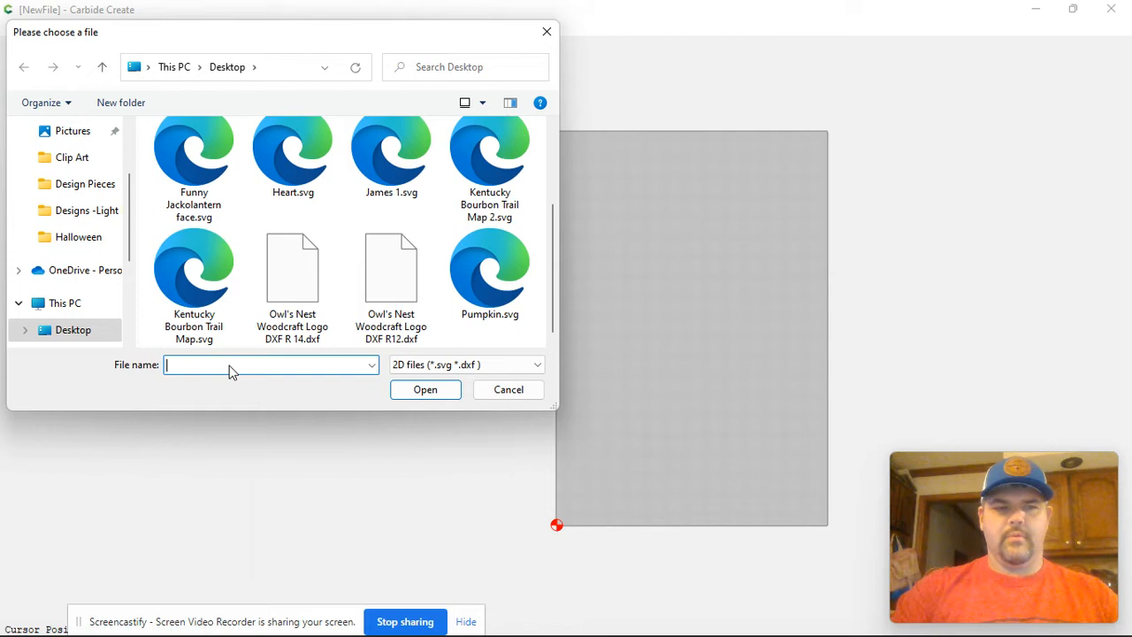
pyautogui.write('sc')
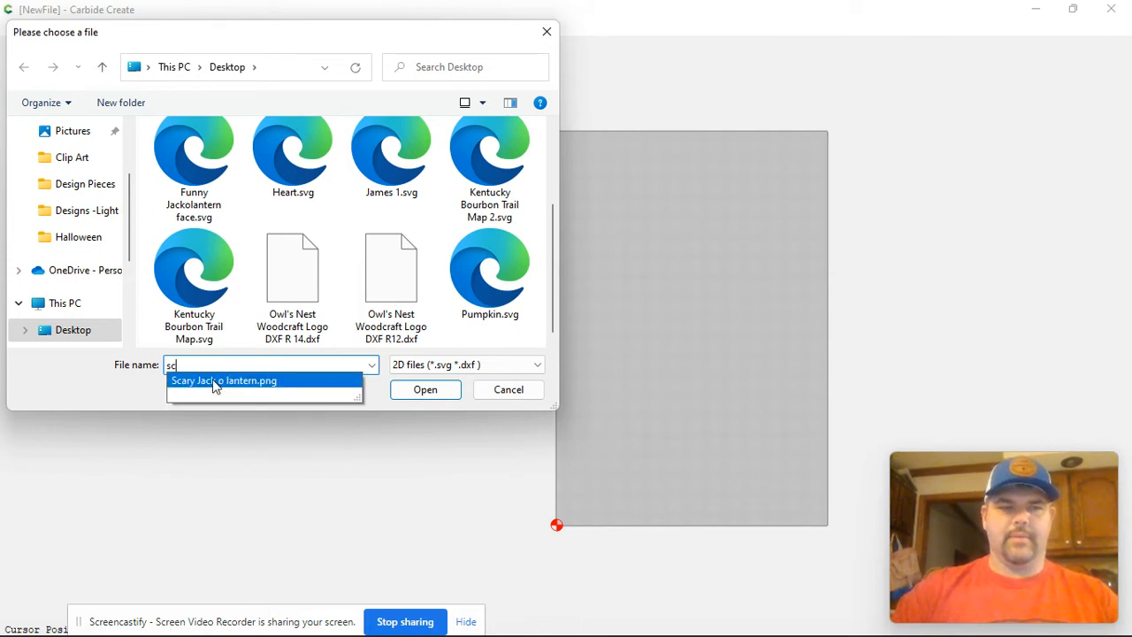
pyautogui.click(509, 389)
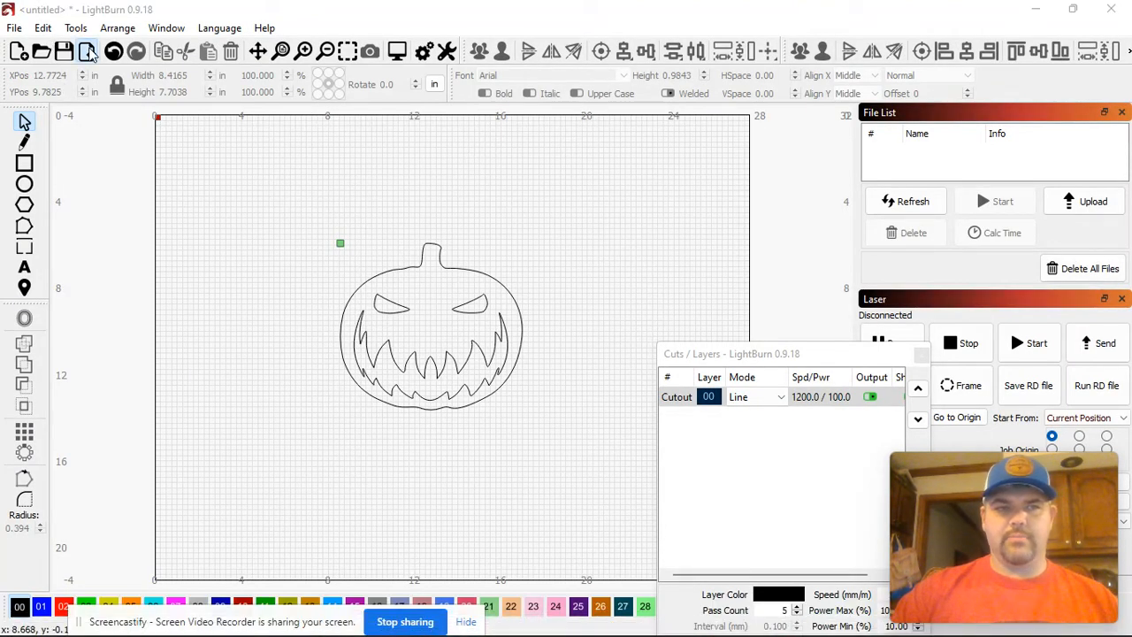
# Re-export the pumpkin outline as an SVG named 'Scary Jack o lantern' without .png
pyautogui.click(87, 50)
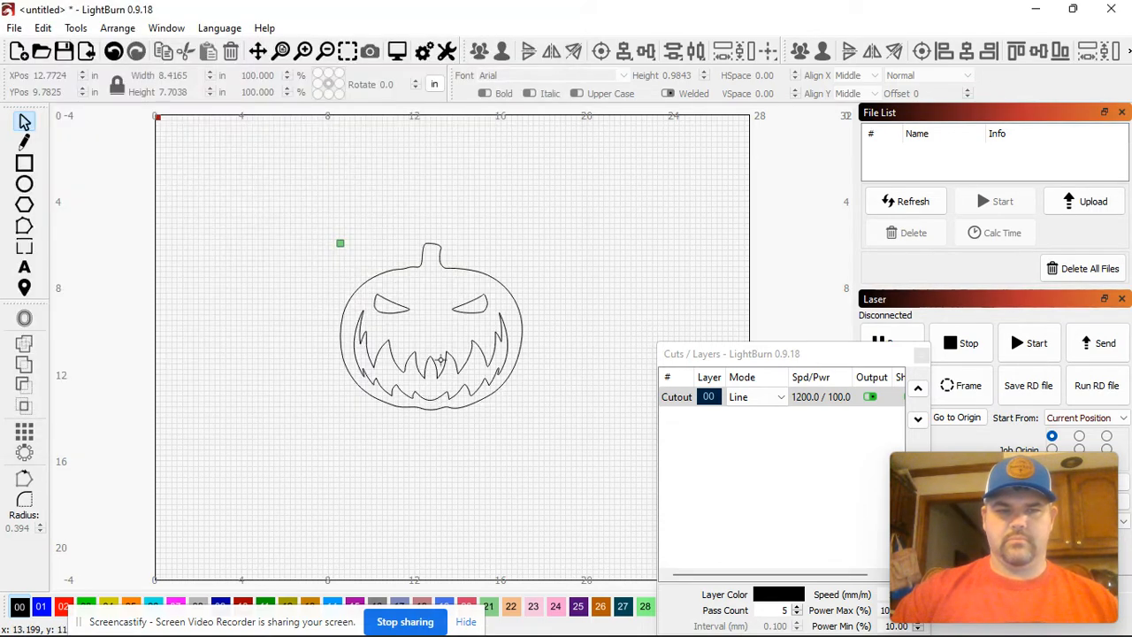
pyautogui.rightClick(451, 358)
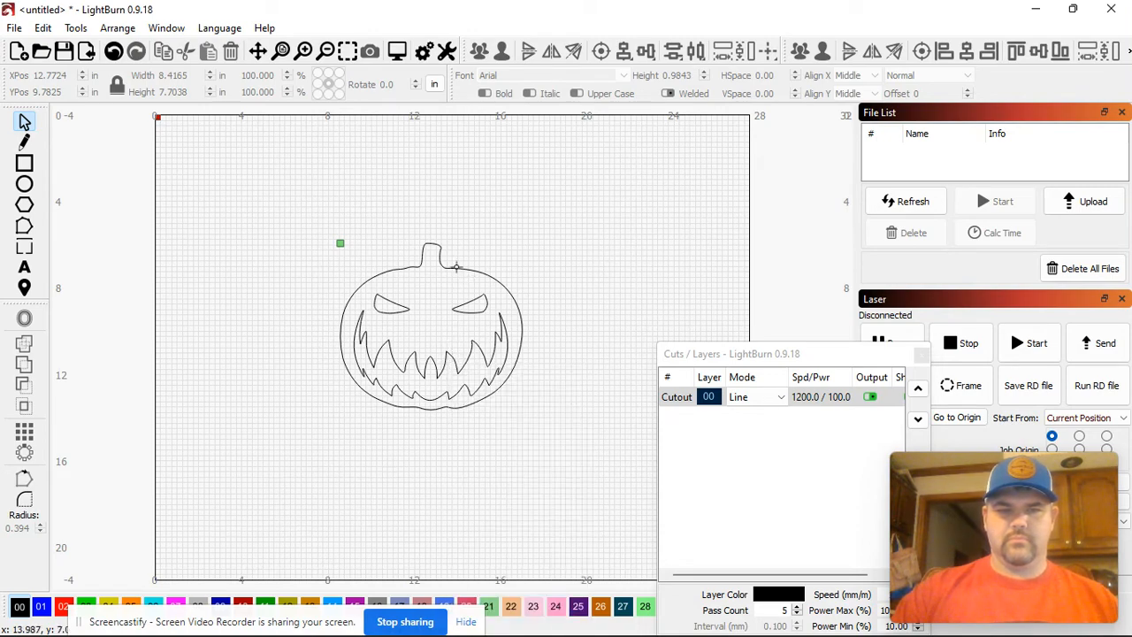
pyautogui.rightClick(464, 309)
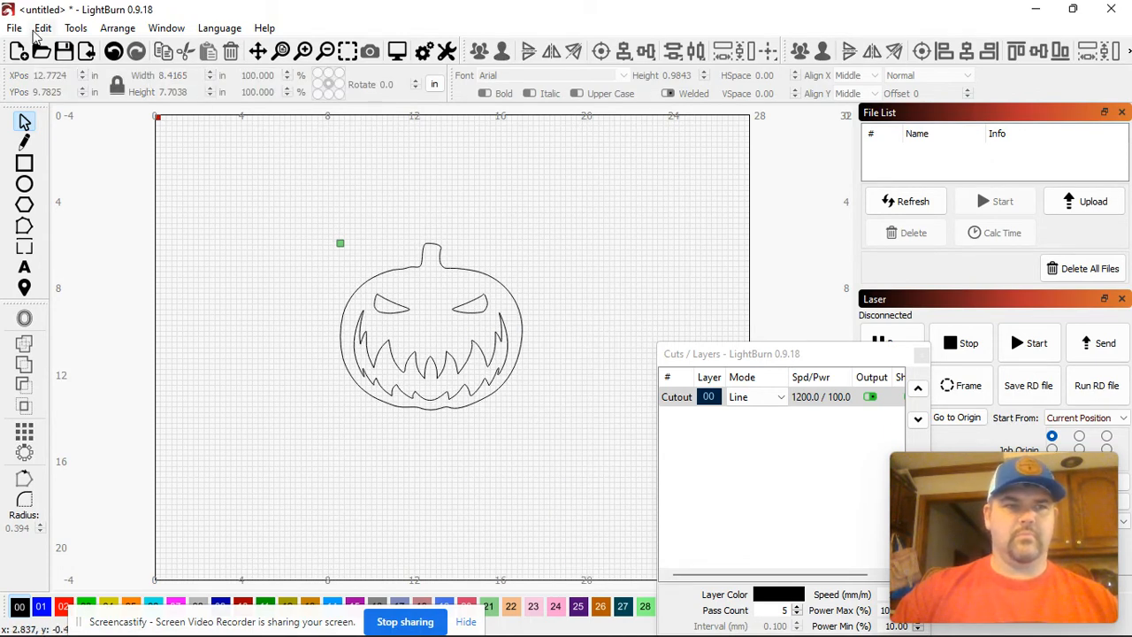
pyautogui.click(15, 28)
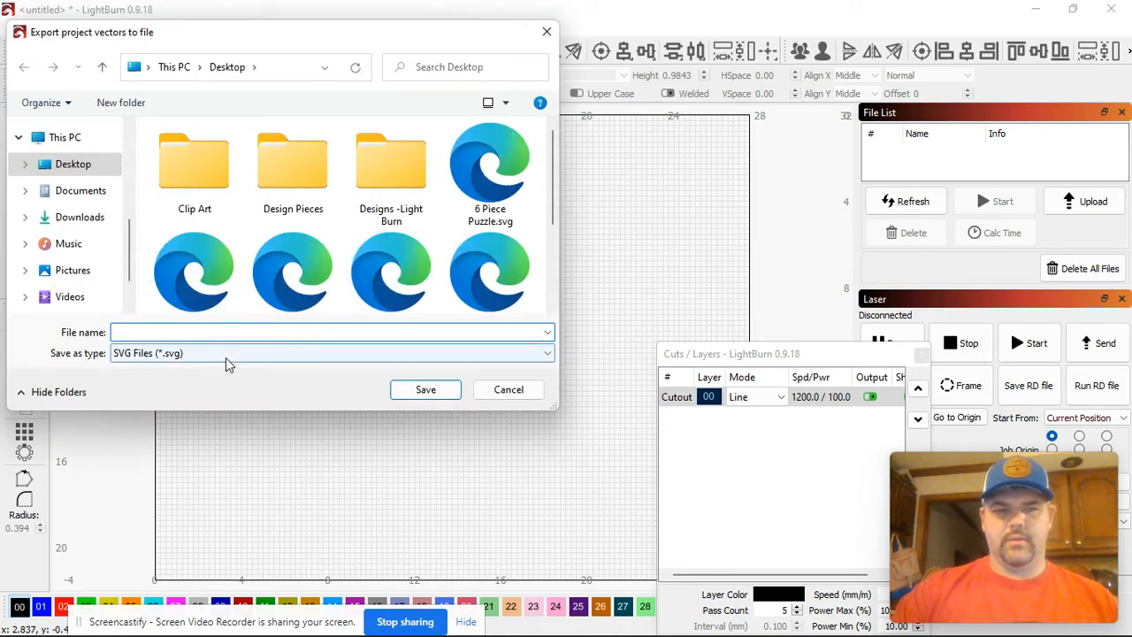
pyautogui.write('S')
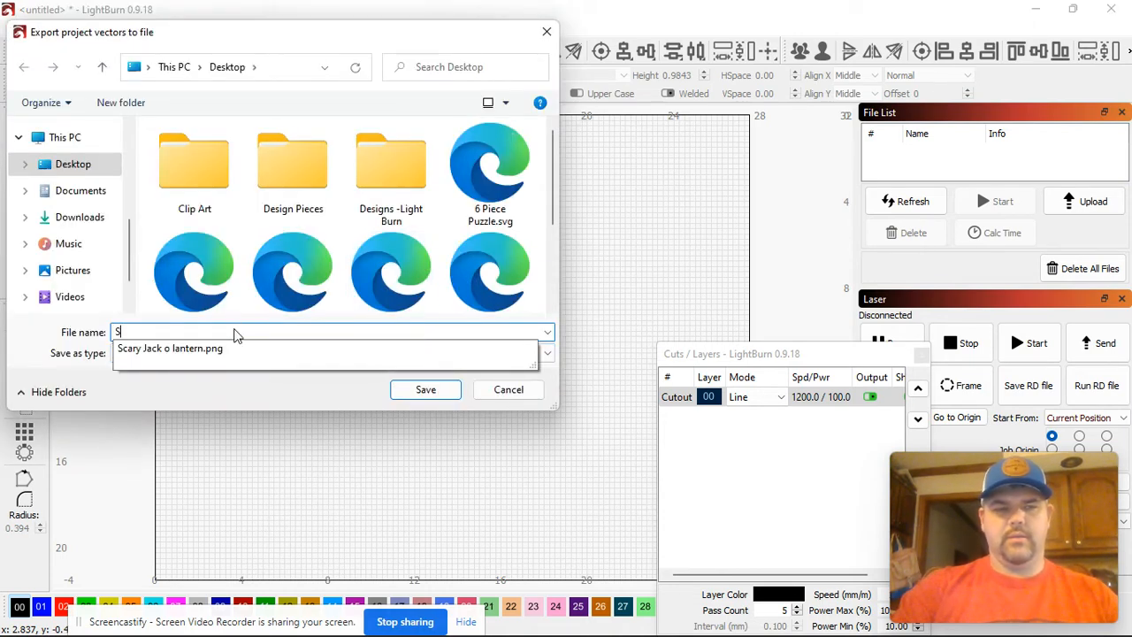
pyautogui.write('cary Jack o lantern.png')
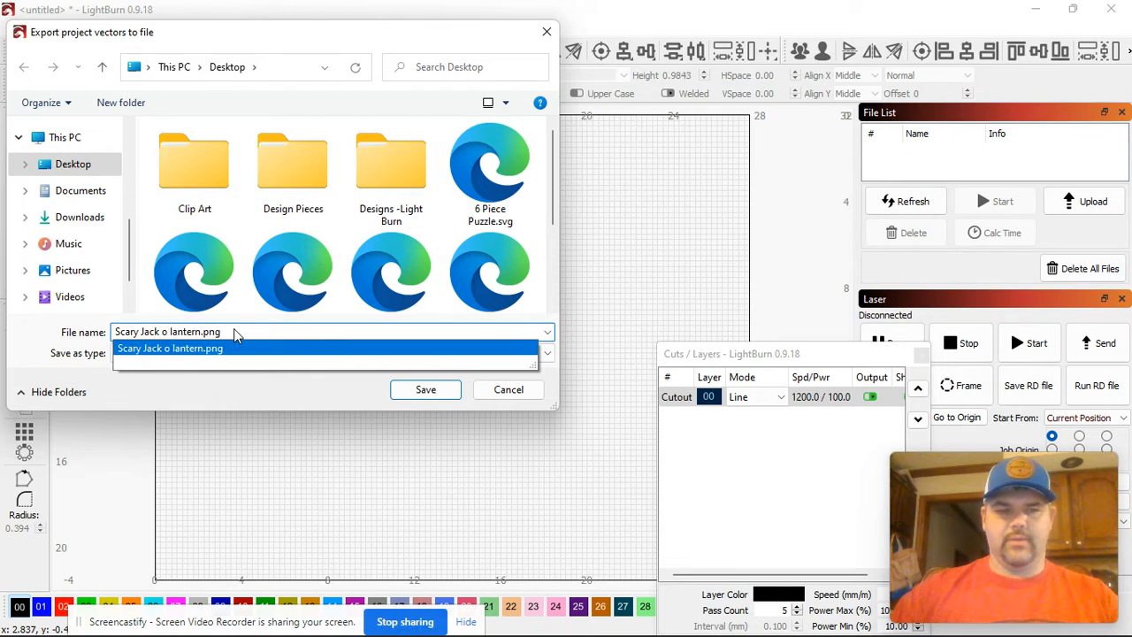
pyautogui.press('Backspace')
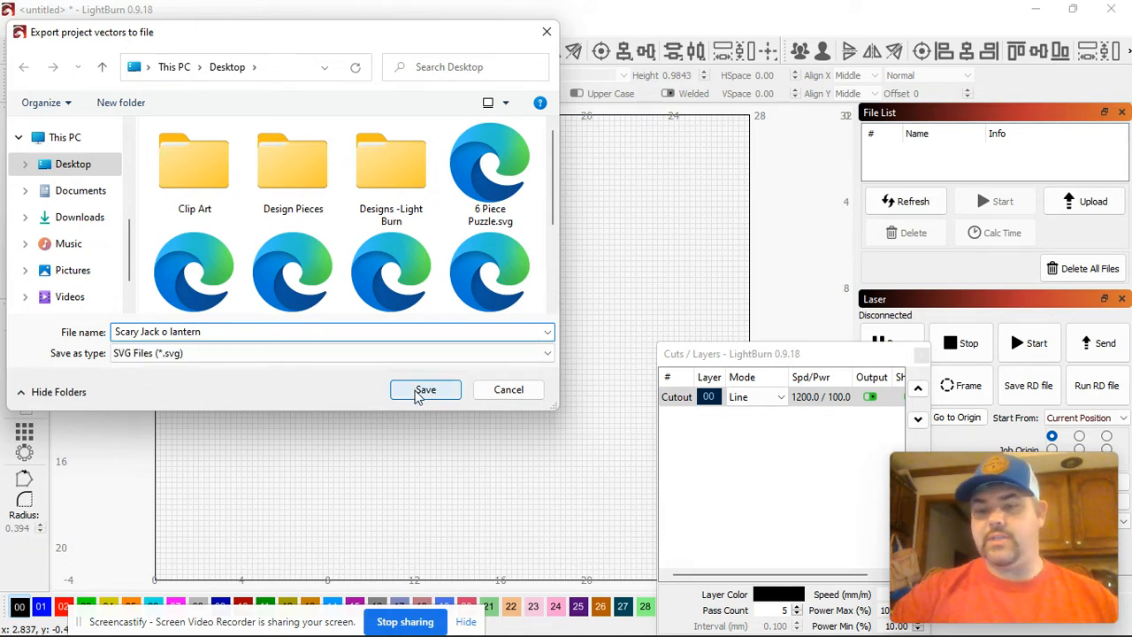
pyautogui.click(425, 389)
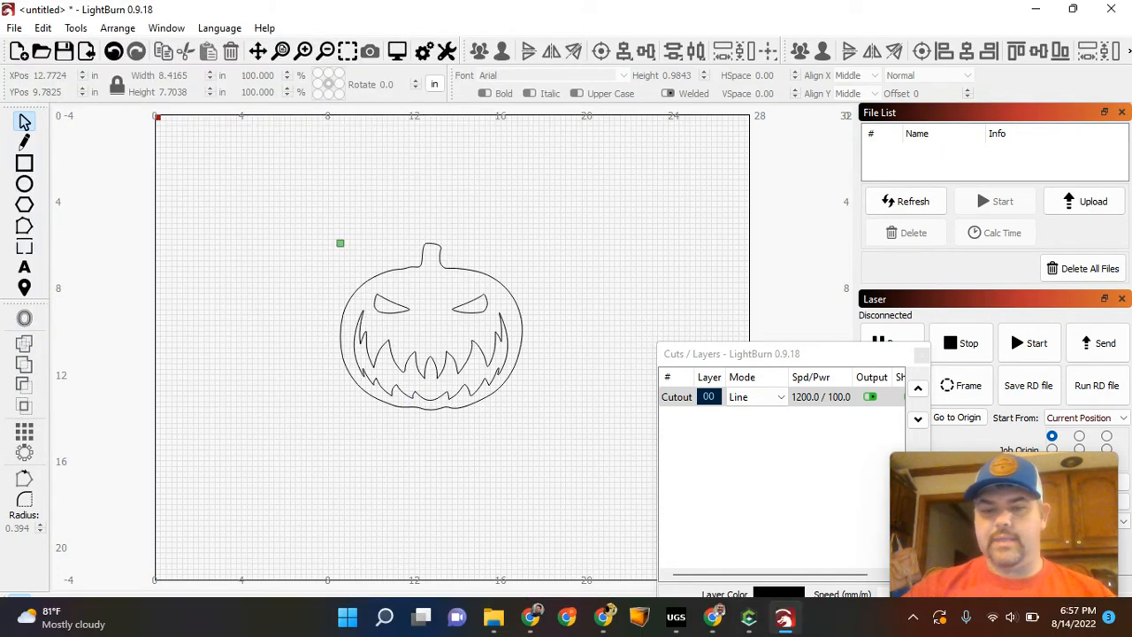
# Import the Scary Jack o lantern SVG with Group Elements ticked, giving four grouped elements
pyautogui.click(748, 617)
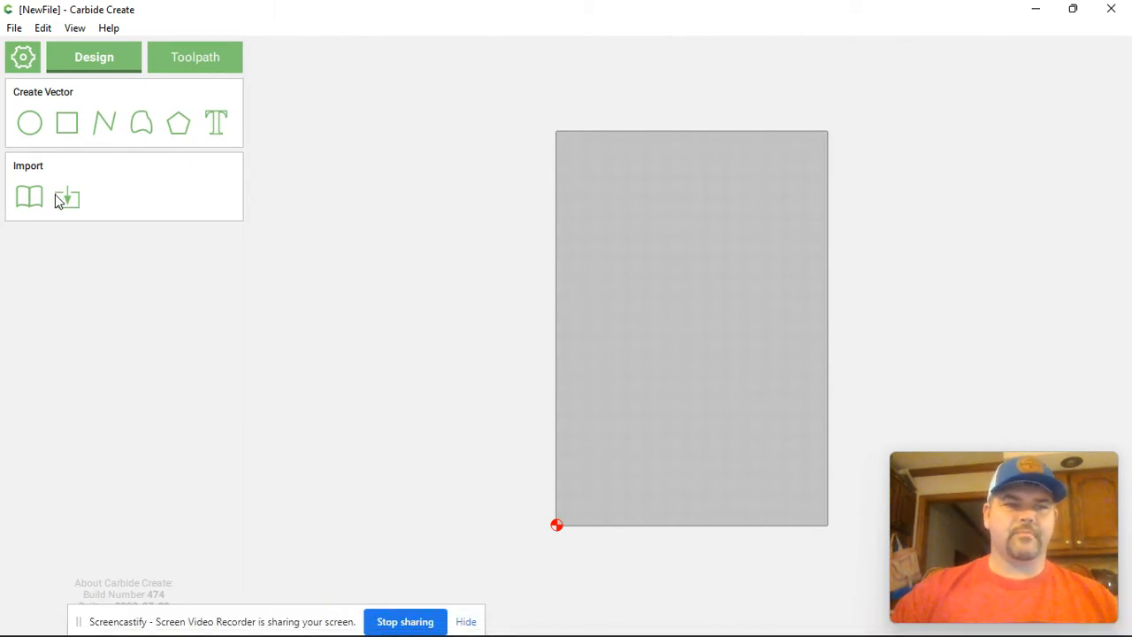
pyautogui.click(67, 196)
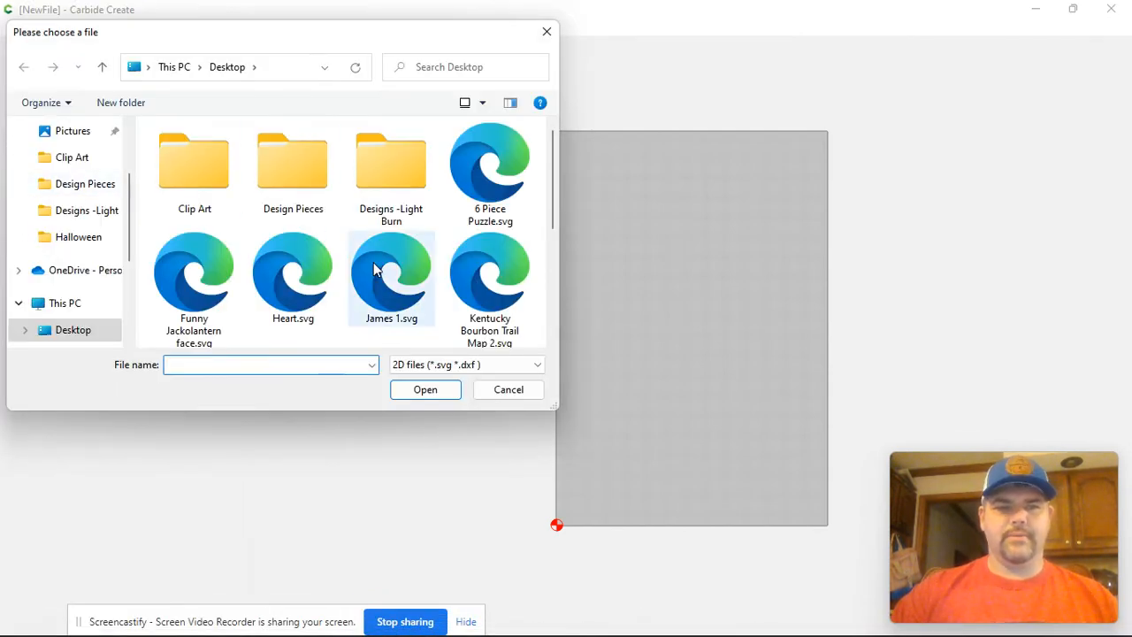
pyautogui.scroll(-3)
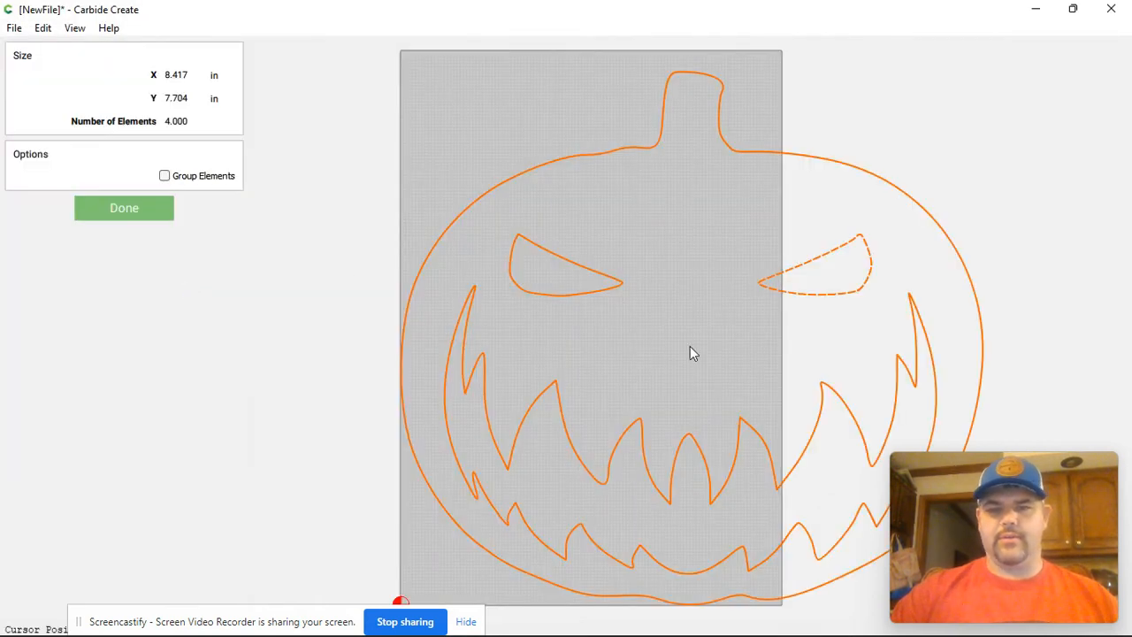
pyautogui.moveTo(150, 175)
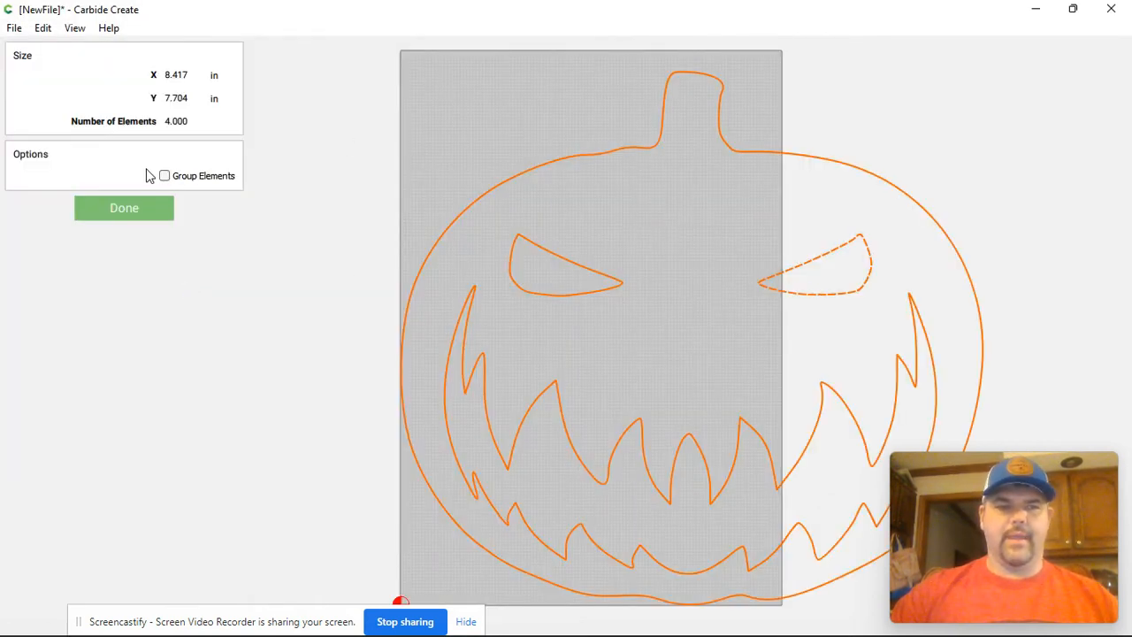
pyautogui.click(164, 175)
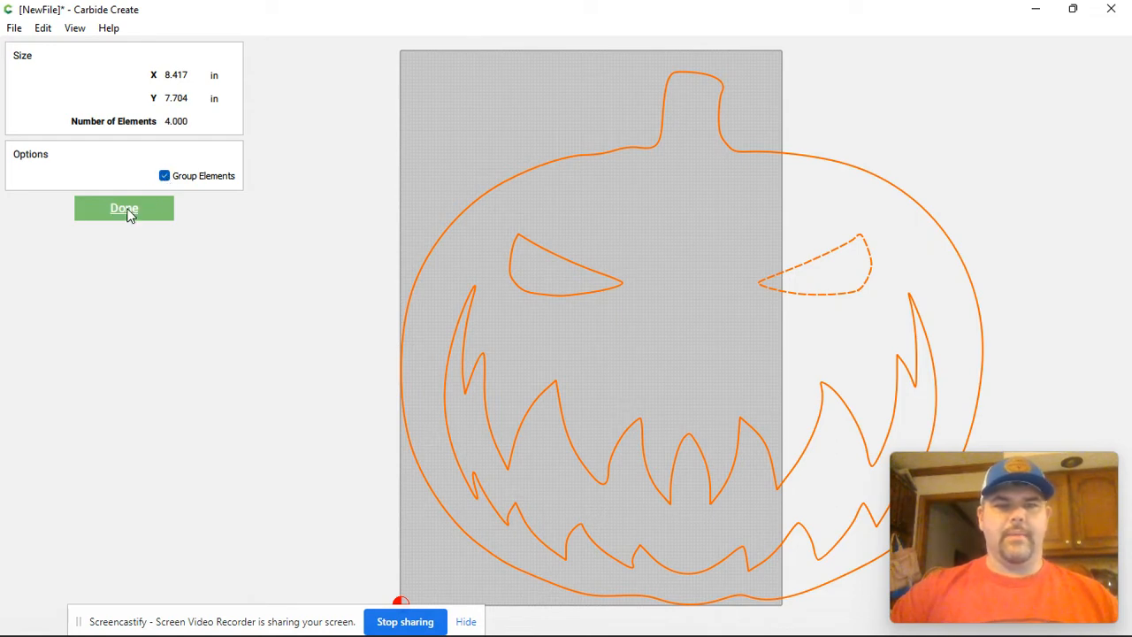
pyautogui.moveTo(186, 178)
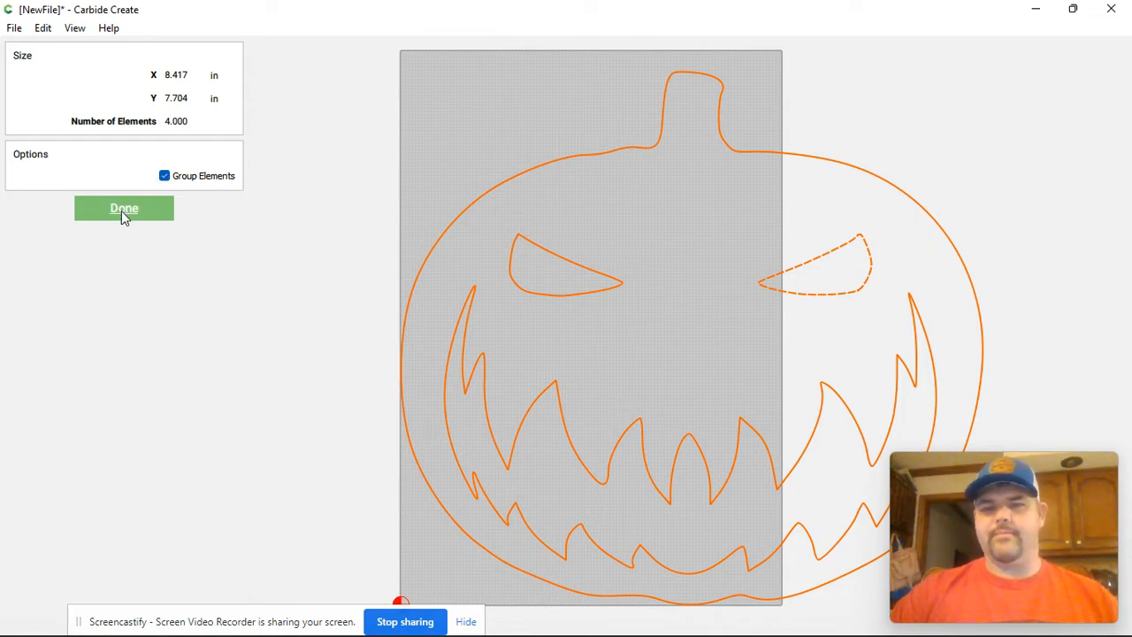
pyautogui.click(124, 208)
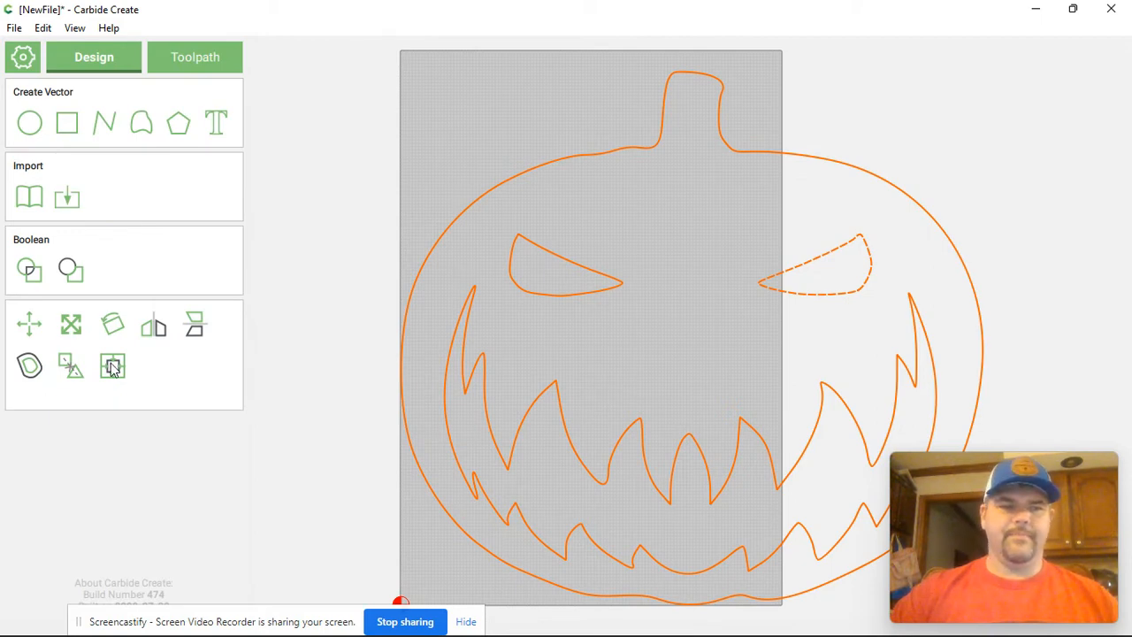
# Align the face outline's centers to the stock both horizontally and vertically
pyautogui.click(112, 366)
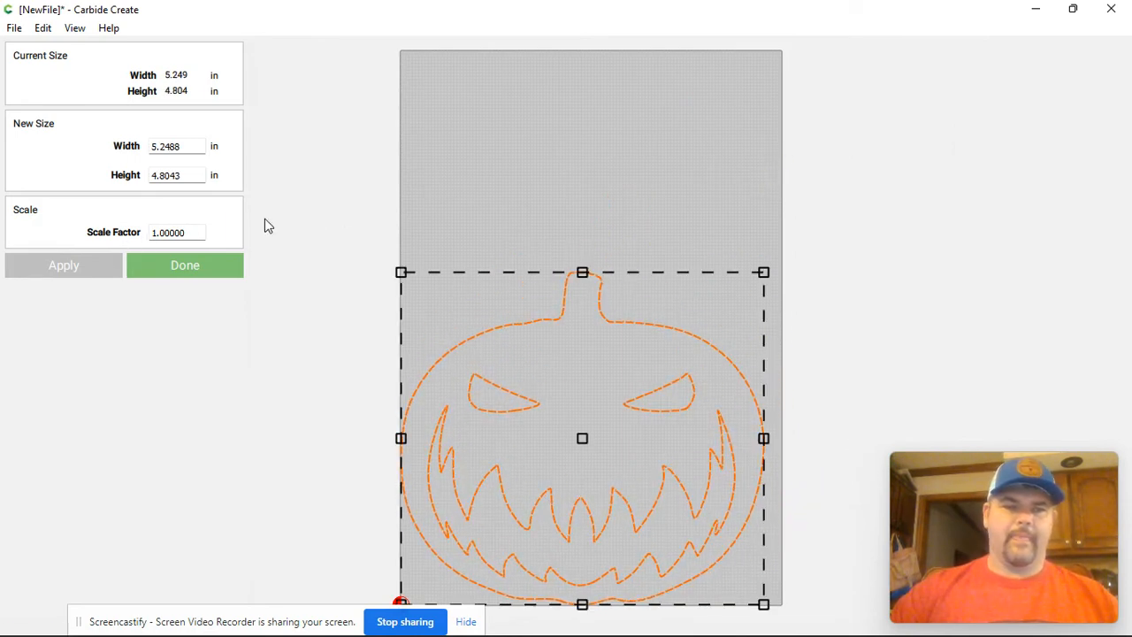
pyautogui.moveTo(394, 224)
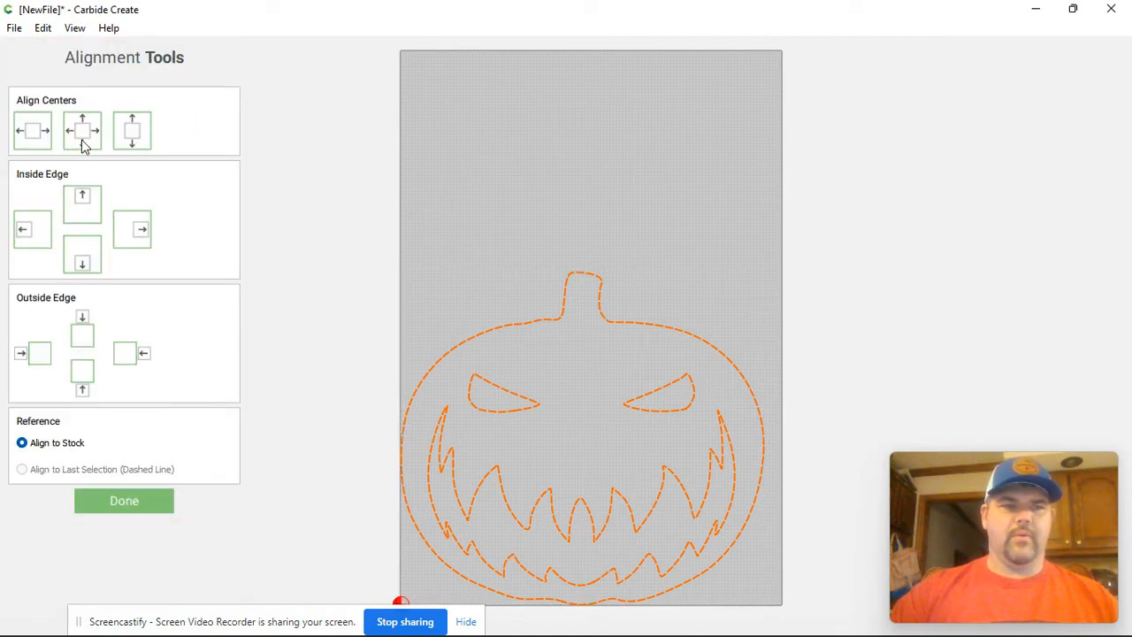
pyautogui.click(124, 500)
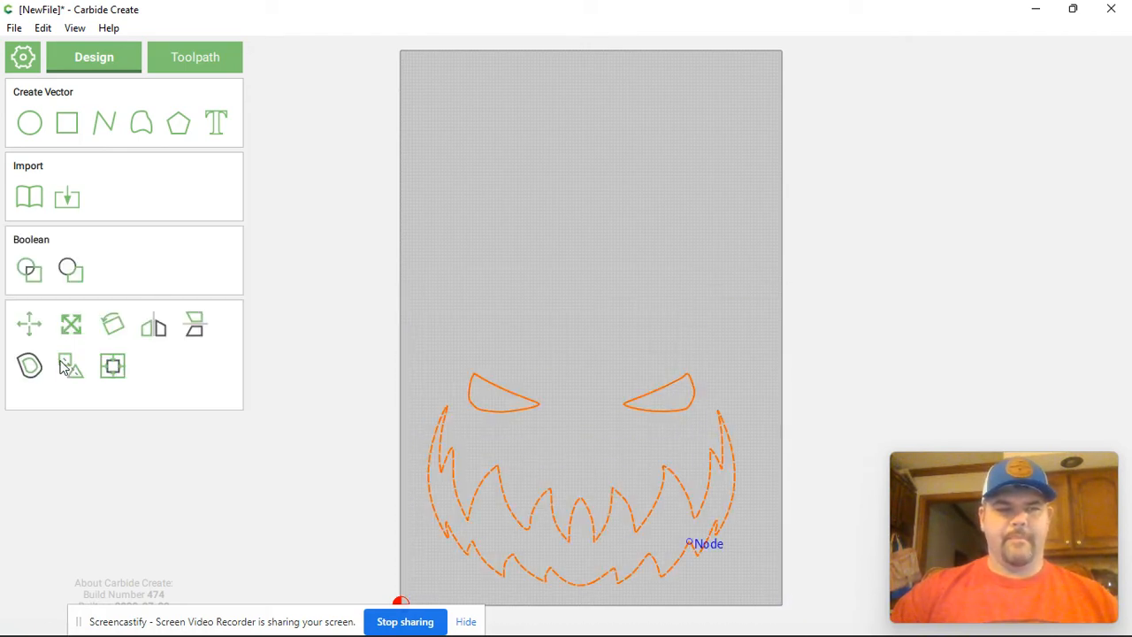
pyautogui.moveTo(189, 401)
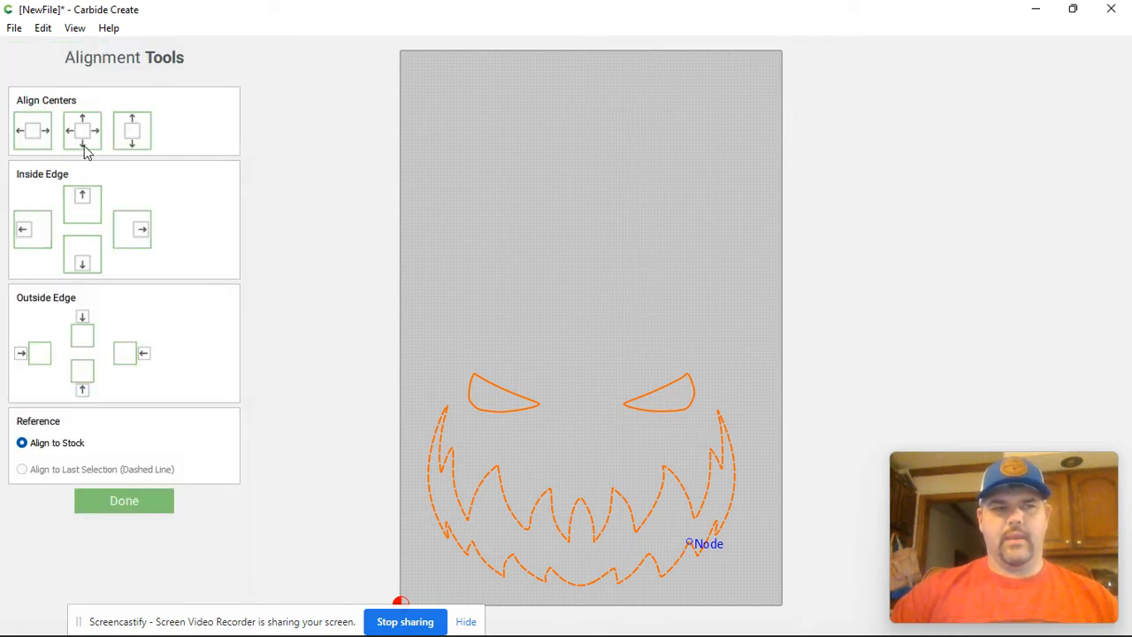
pyautogui.click(124, 500)
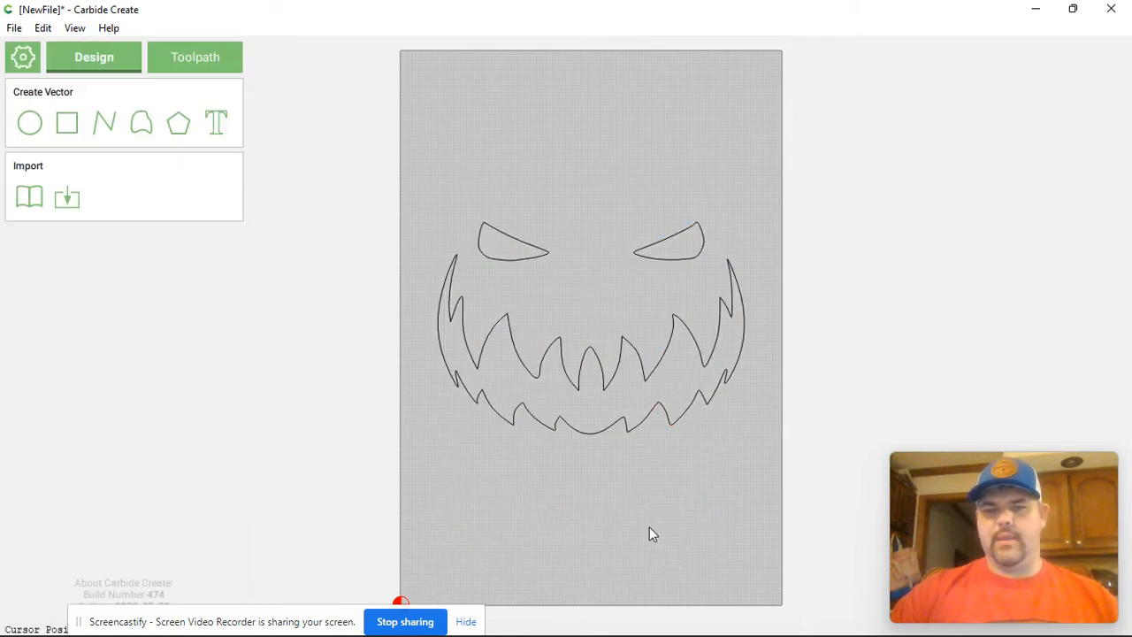
pyautogui.moveTo(544, 329)
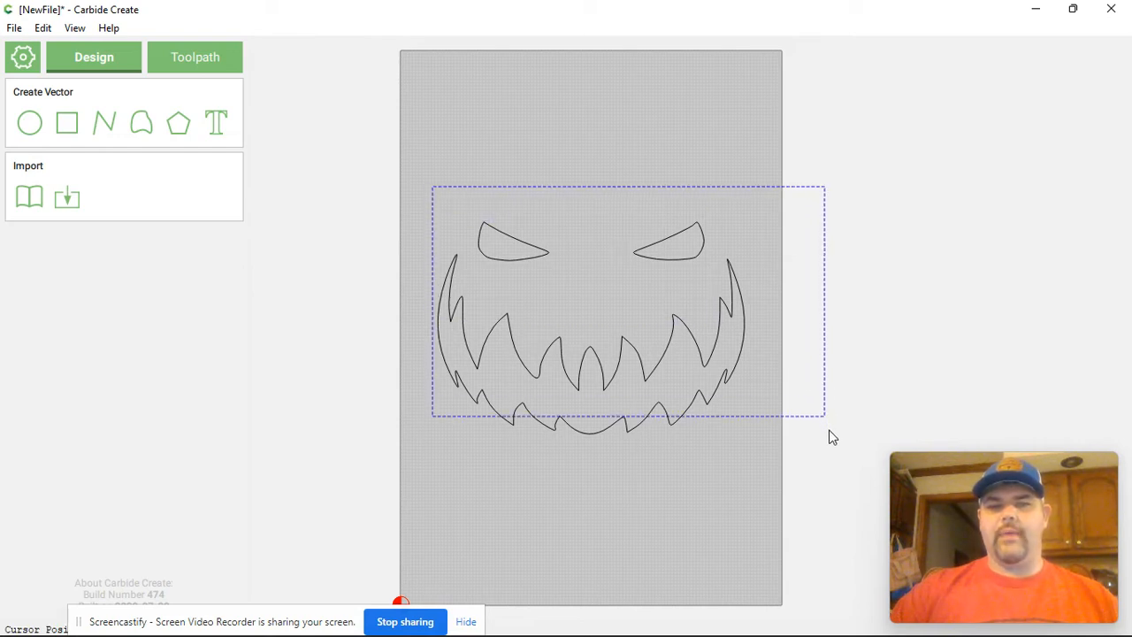
# Create a contour toolpath for the face with inside offset and .51 in max depth
pyautogui.click(195, 57)
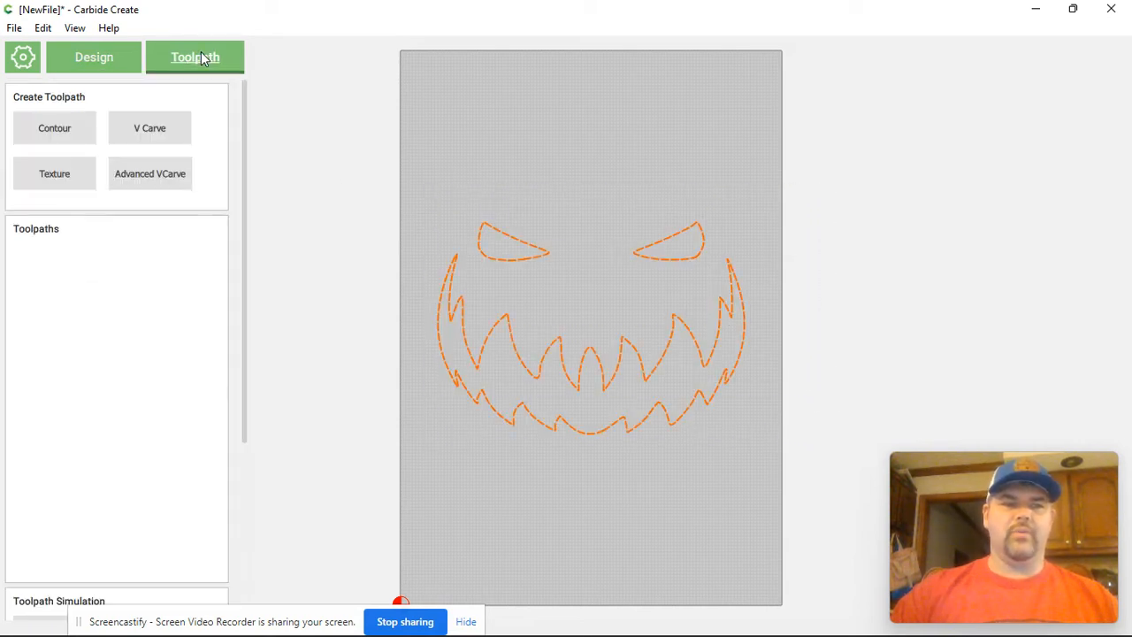
pyautogui.click(54, 128)
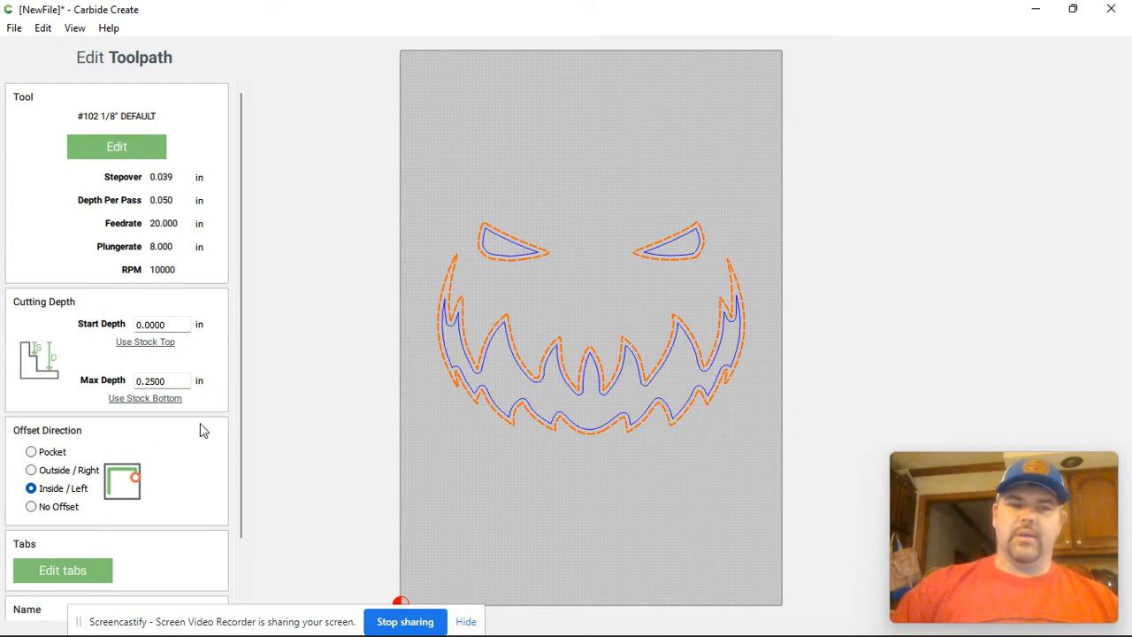
pyautogui.moveTo(180, 377)
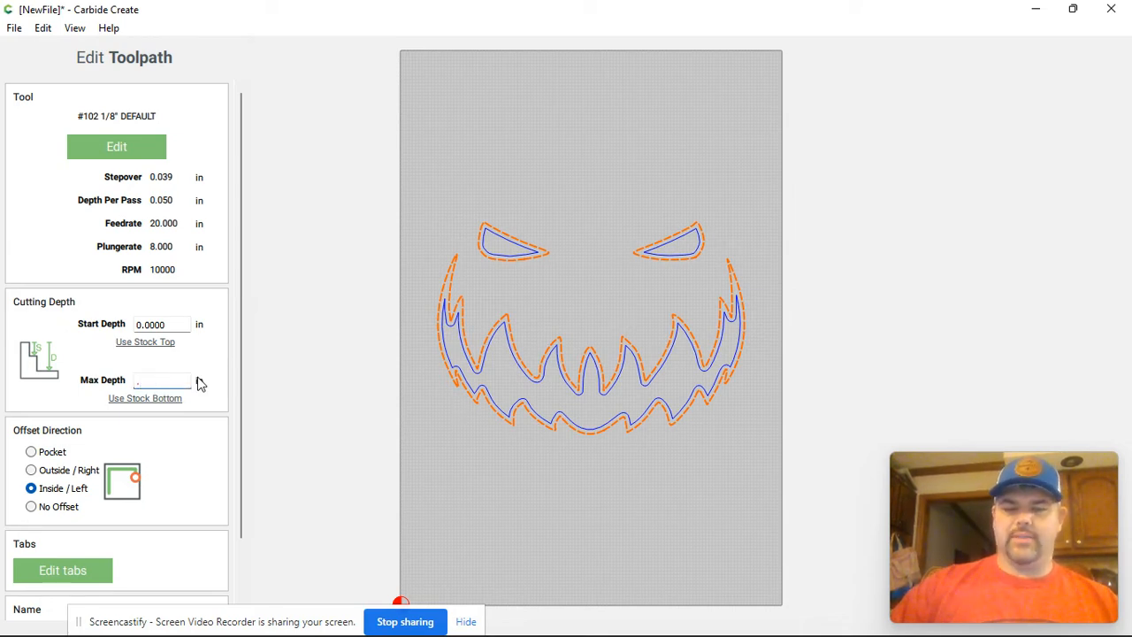
pyautogui.write('.51')
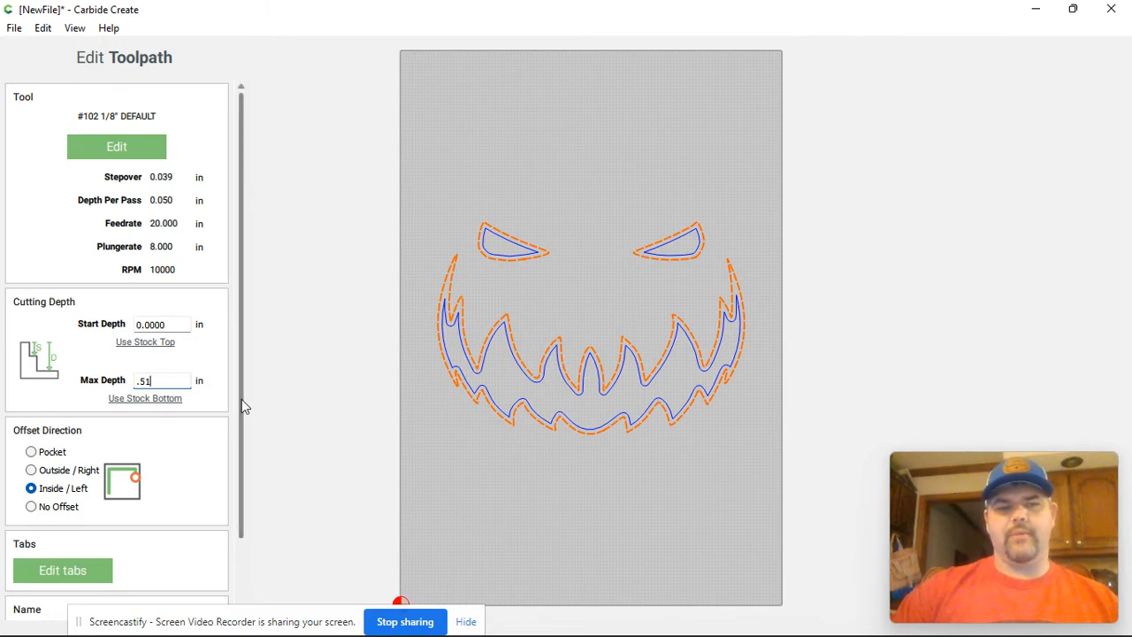
pyautogui.scroll(-3)
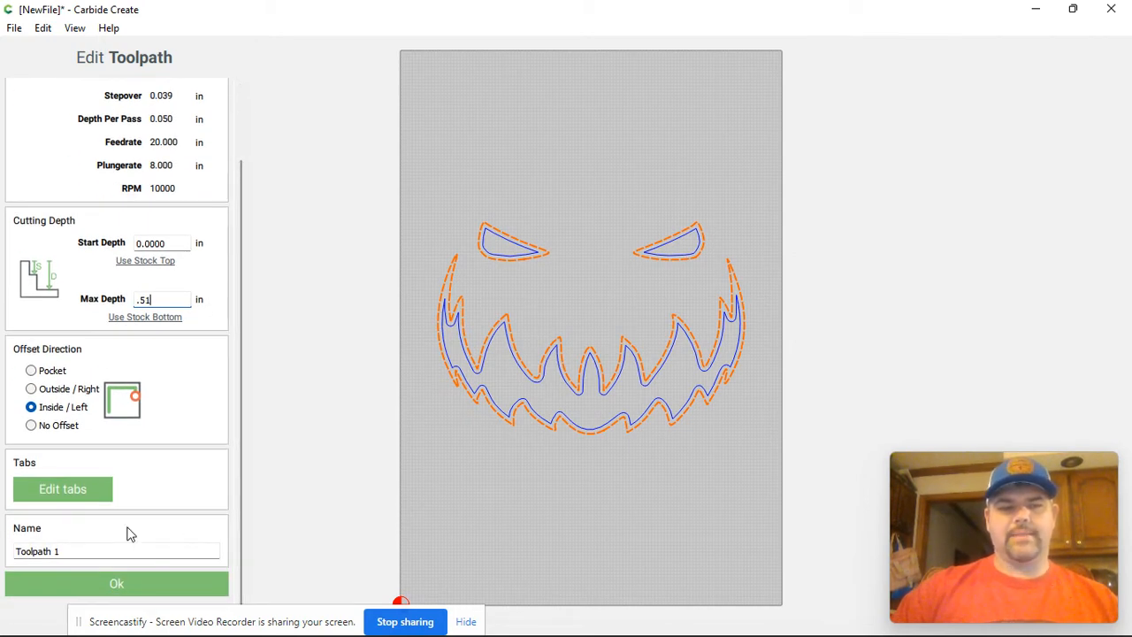
pyautogui.moveTo(63, 489)
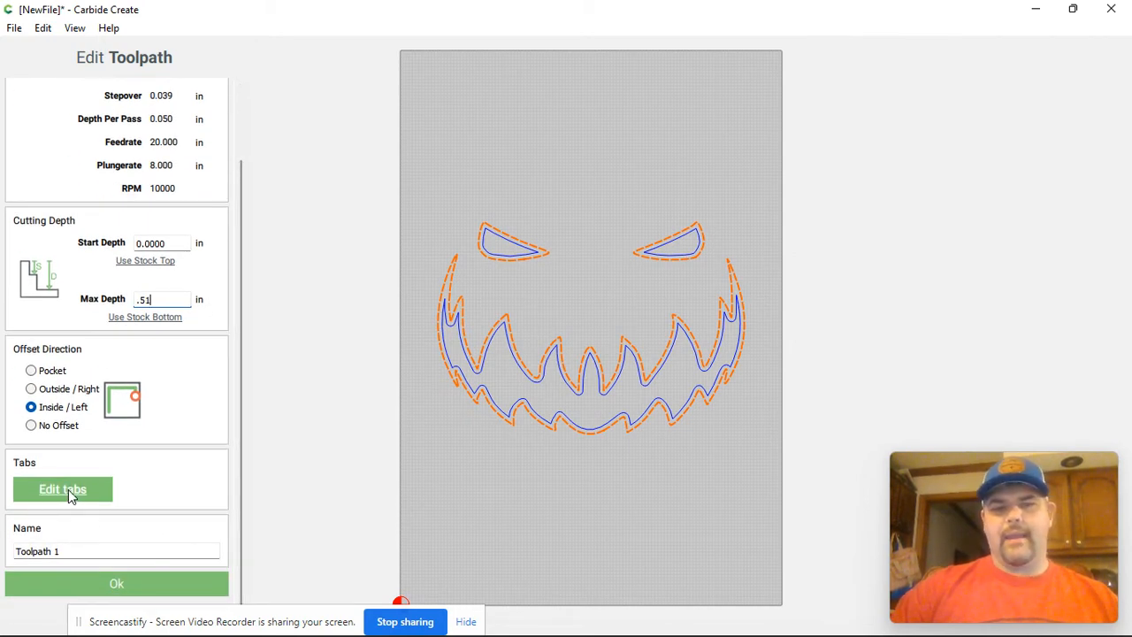
# Place holding tabs on the left eye, right eye and both sides of the face
pyautogui.click(62, 489)
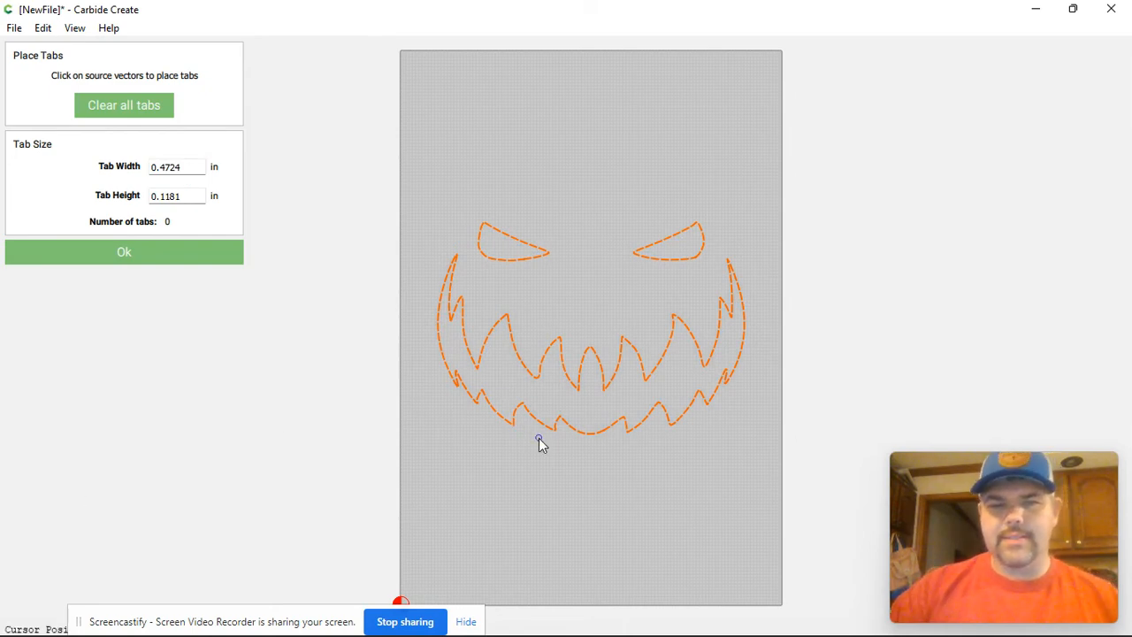
pyautogui.click(522, 259)
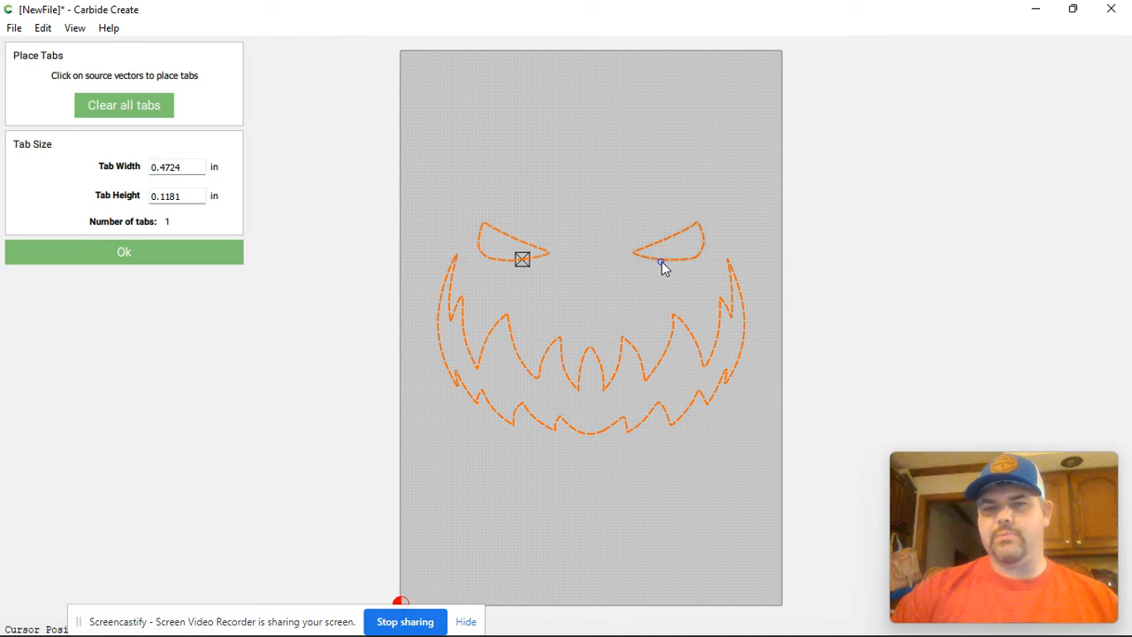
pyautogui.click(745, 334)
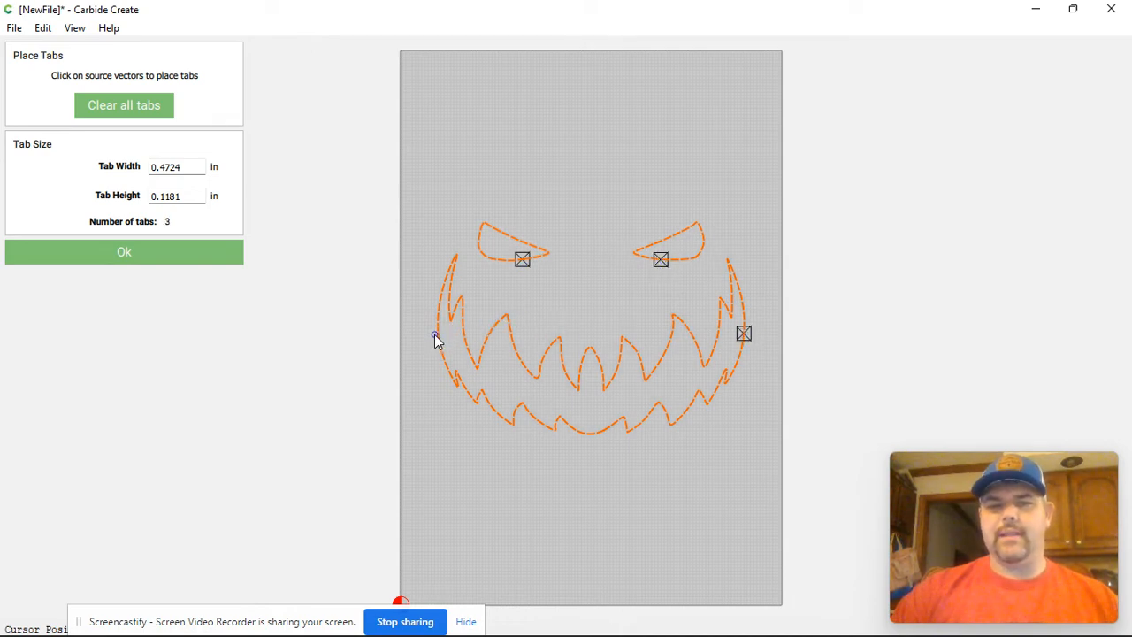
pyautogui.click(438, 334)
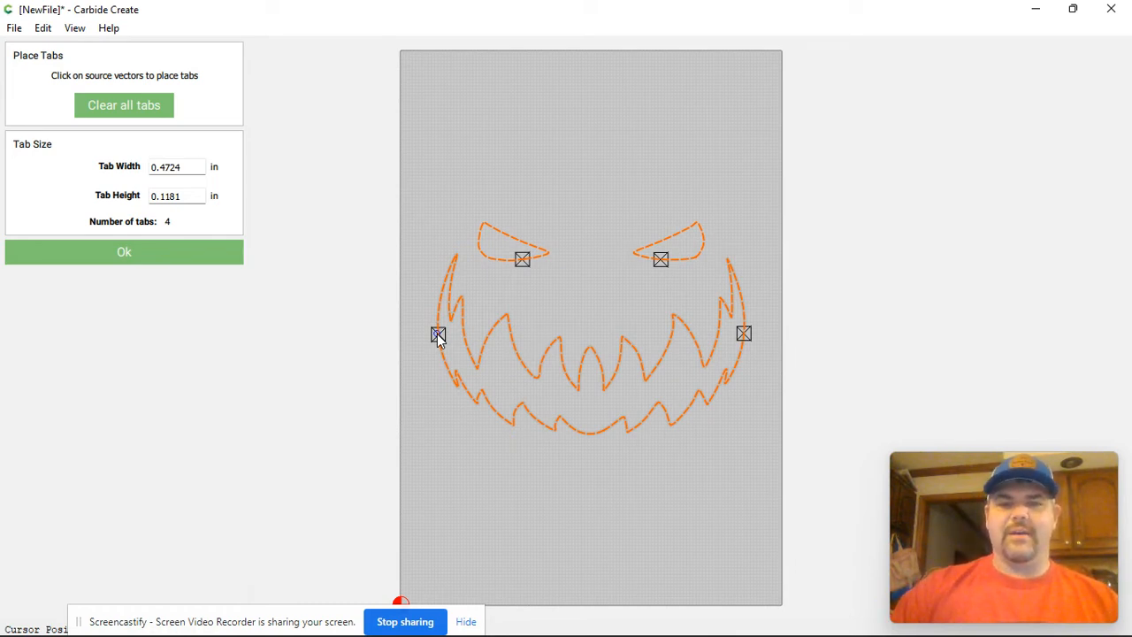
pyautogui.moveTo(608, 192)
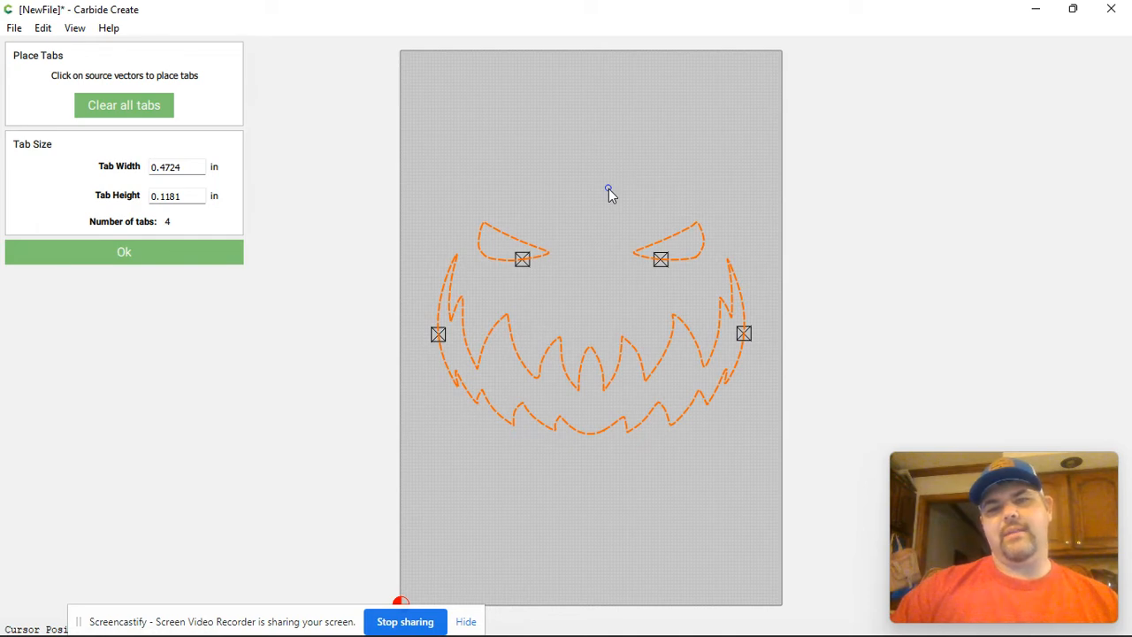
pyautogui.moveTo(553, 371)
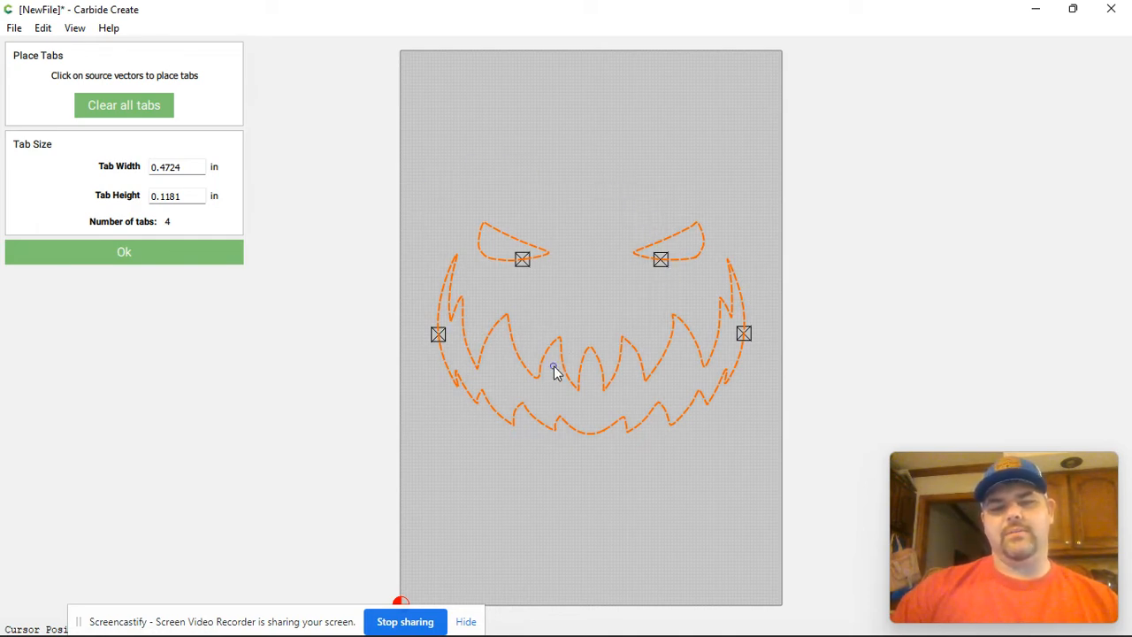
pyautogui.moveTo(252, 620)
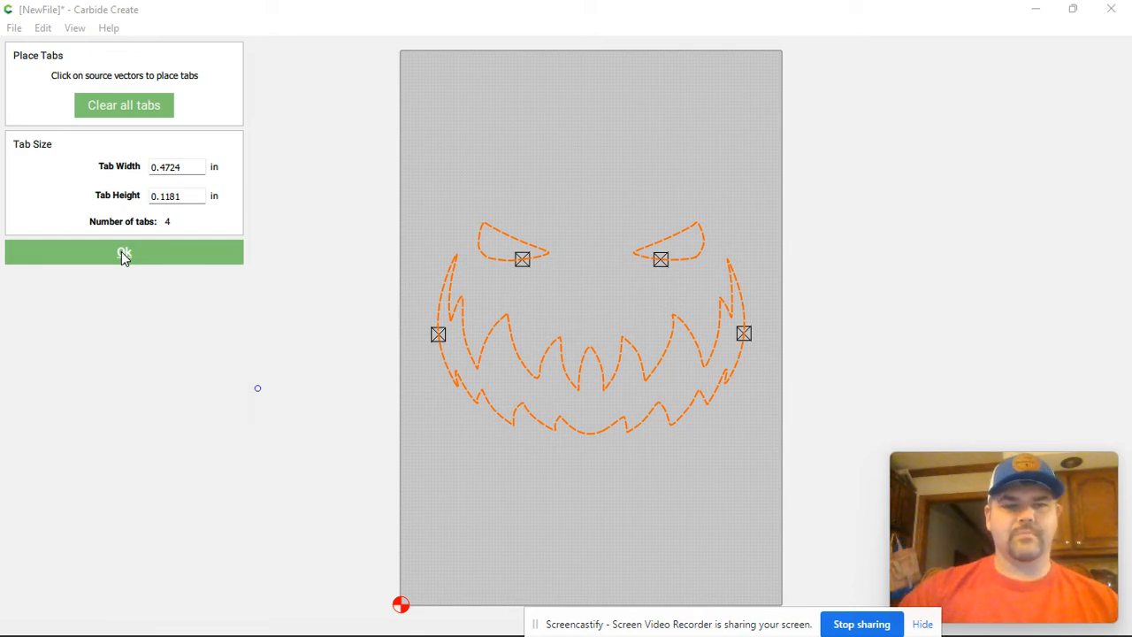
pyautogui.click(124, 252)
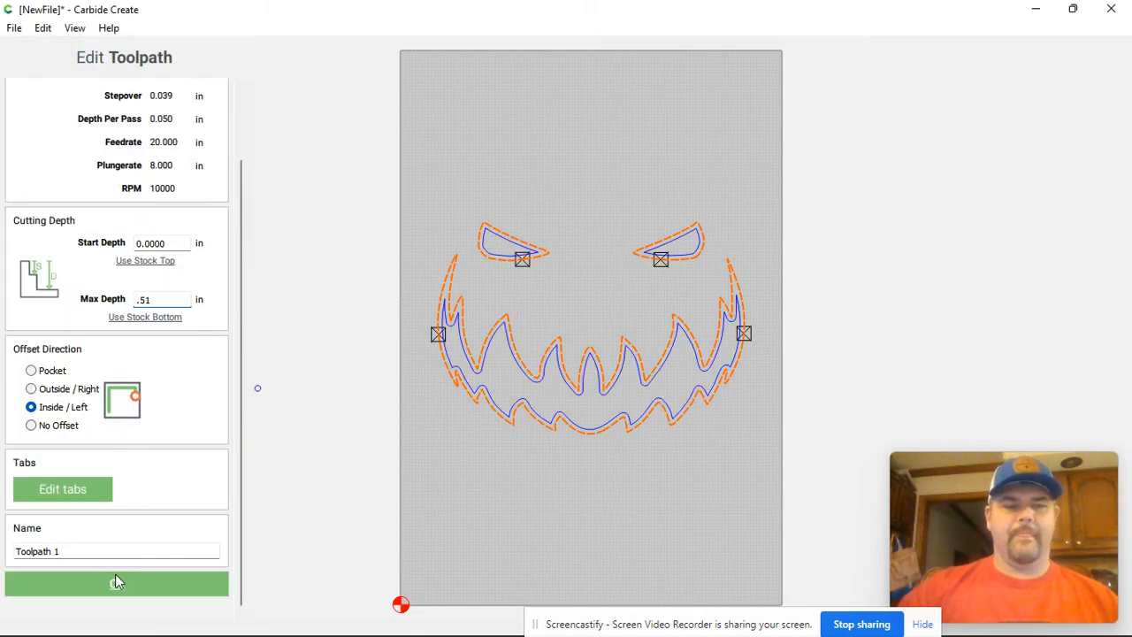
# Save the tabbed contour toolpath and switch the simulation material from Aluminum to Pine
pyautogui.click(116, 583)
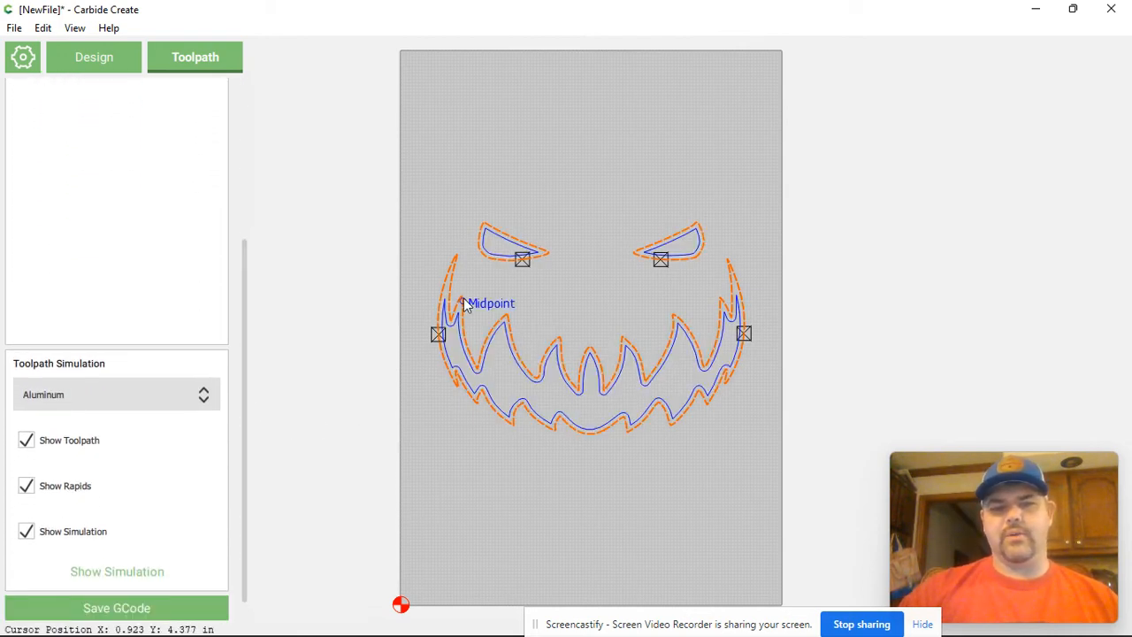
pyautogui.moveTo(448, 343)
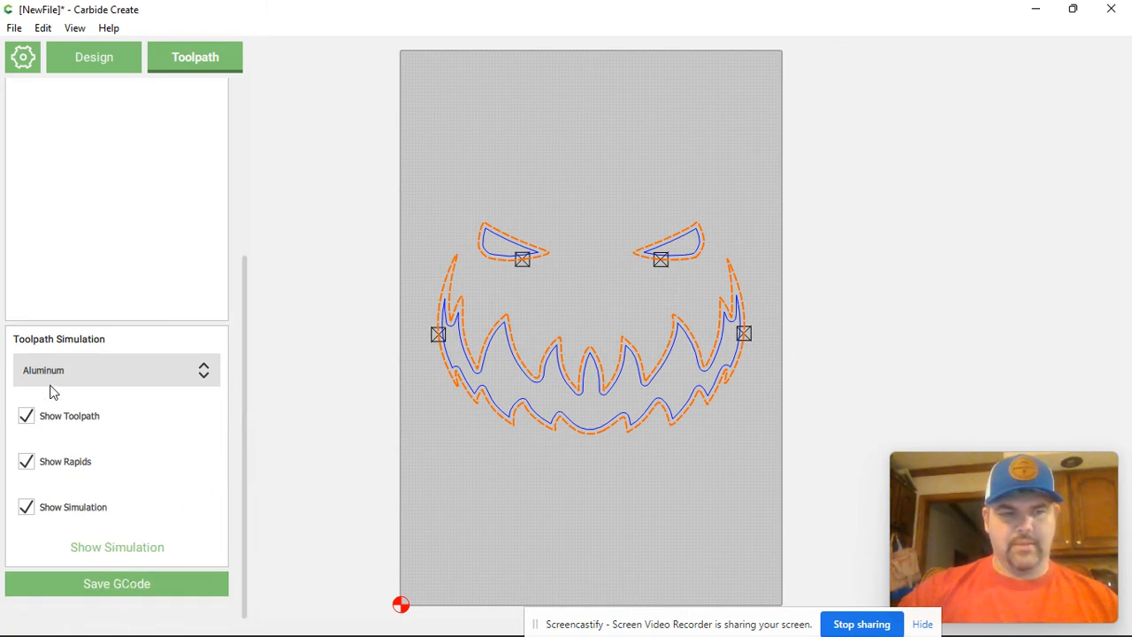
pyautogui.click(115, 369)
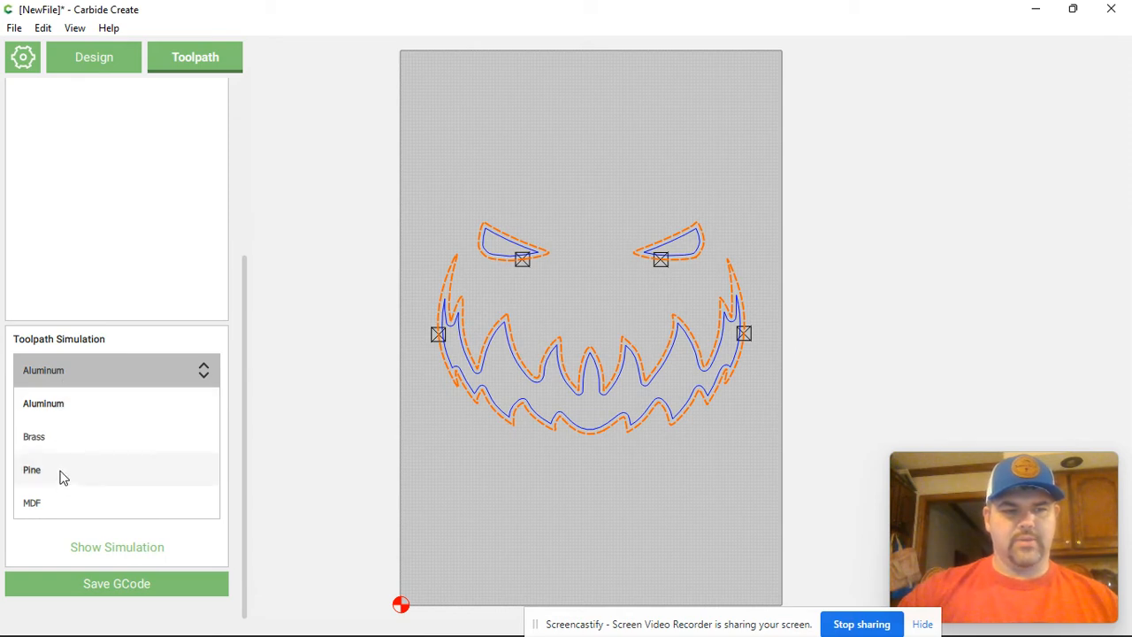
pyautogui.click(32, 470)
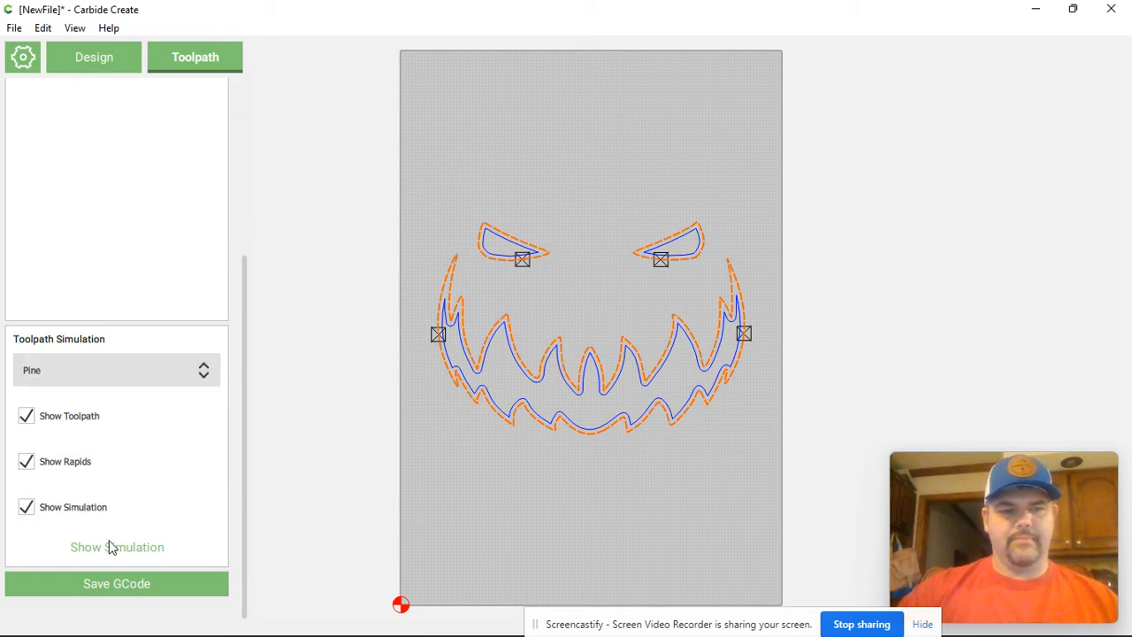
# Run the pine cut simulation and hide the toolpath lines to show only the carved face
pyautogui.click(117, 547)
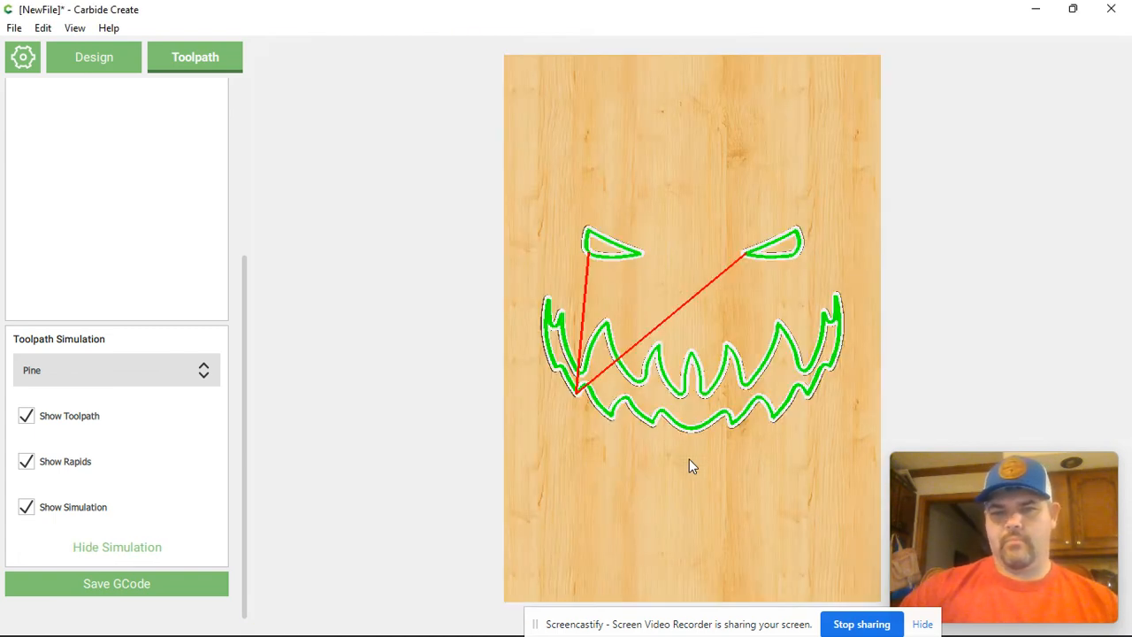
pyautogui.moveTo(882, 382)
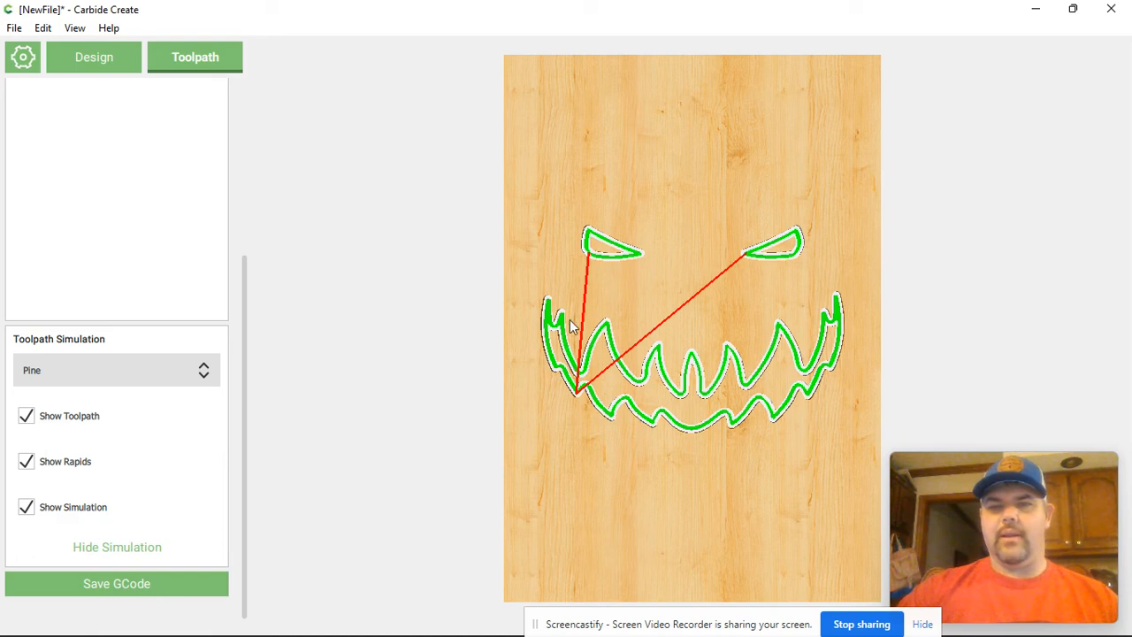
pyautogui.moveTo(121, 391)
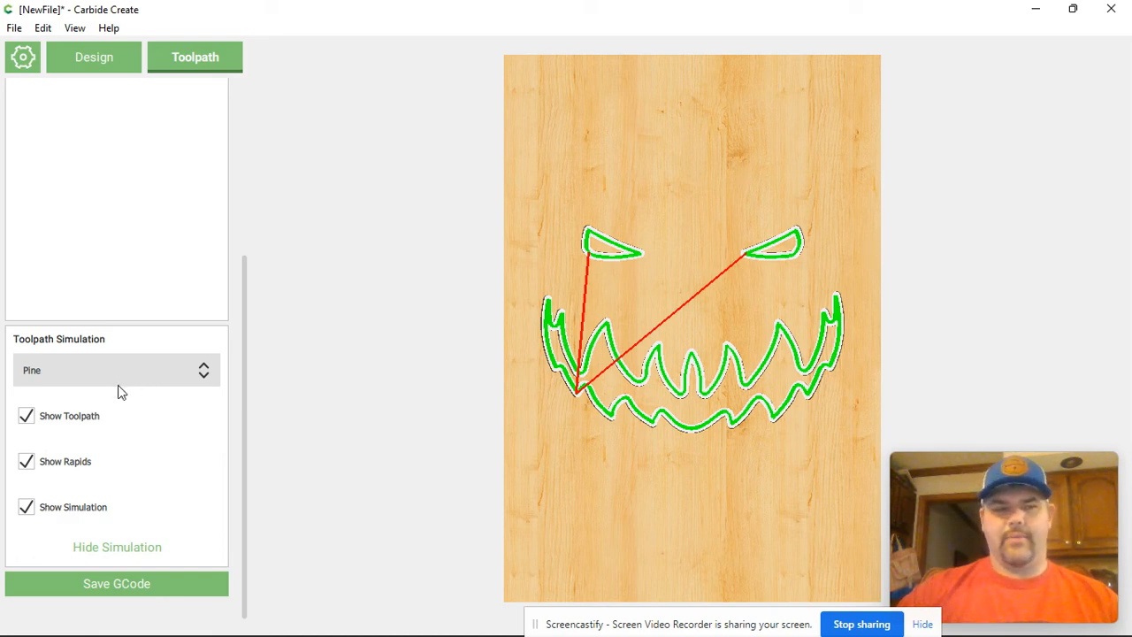
pyautogui.click(25, 415)
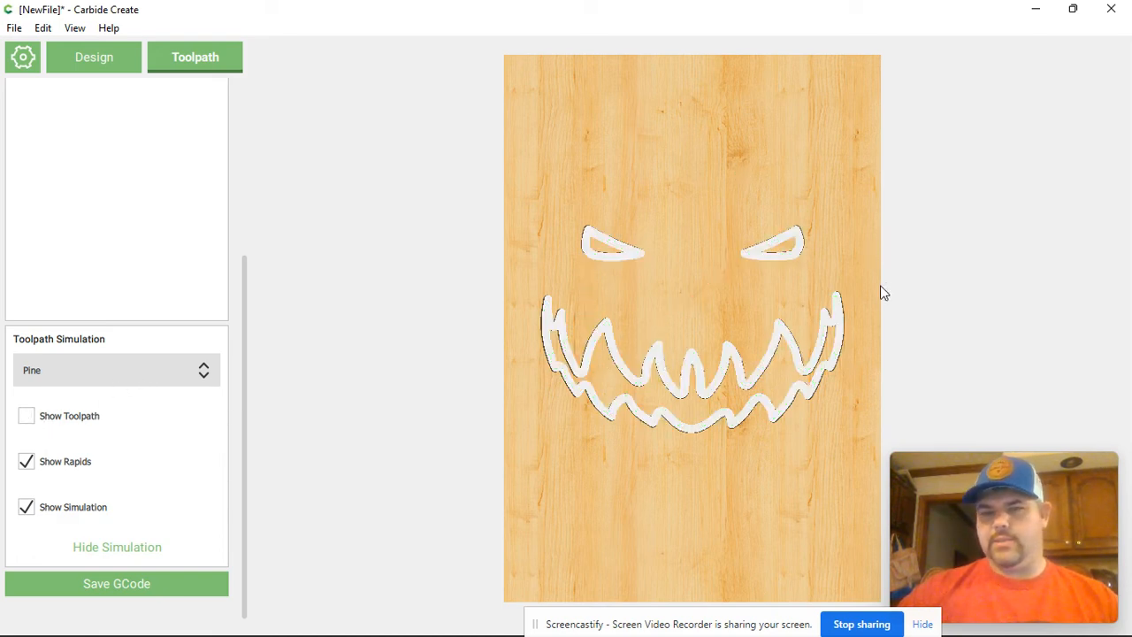